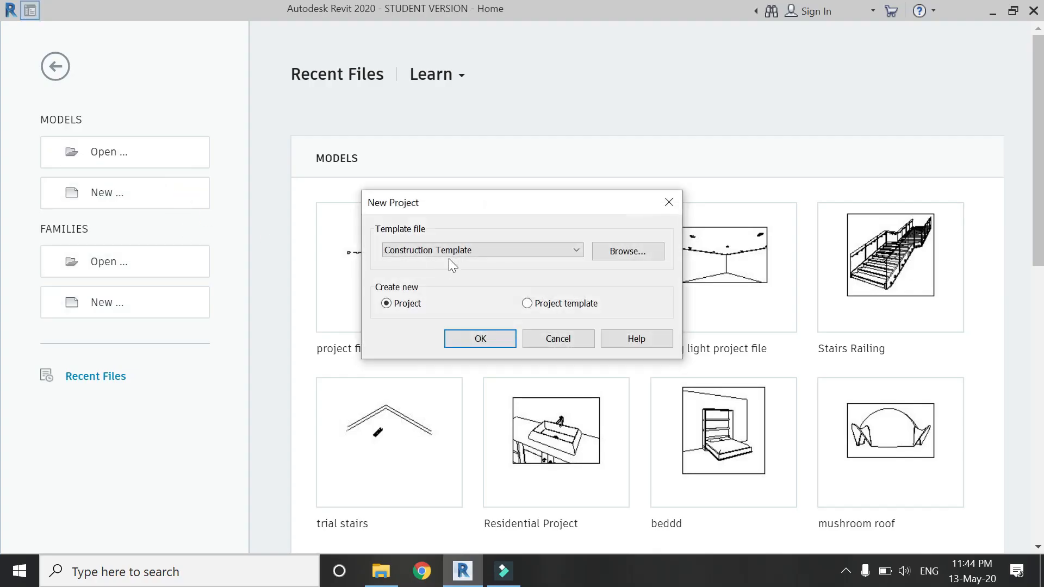
Create a new project from the template and start an in-place mass named Mass 1
click(480, 339)
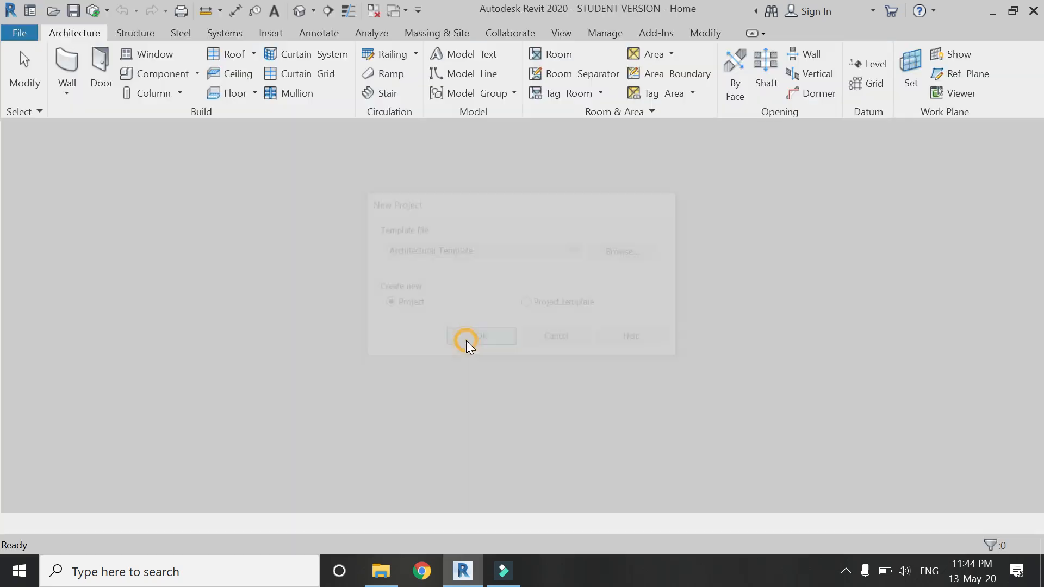
click(481, 336)
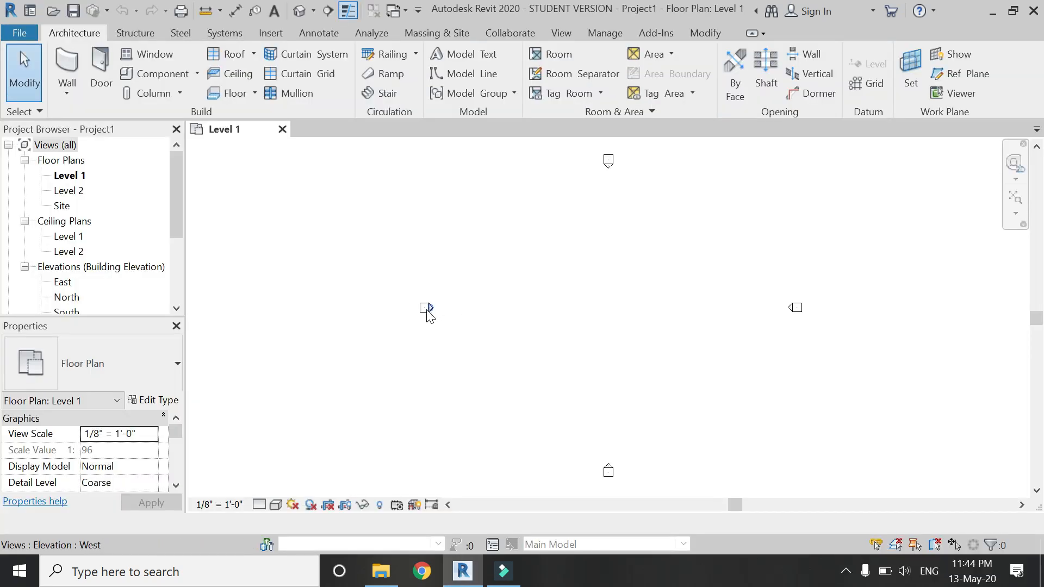
click(436, 33)
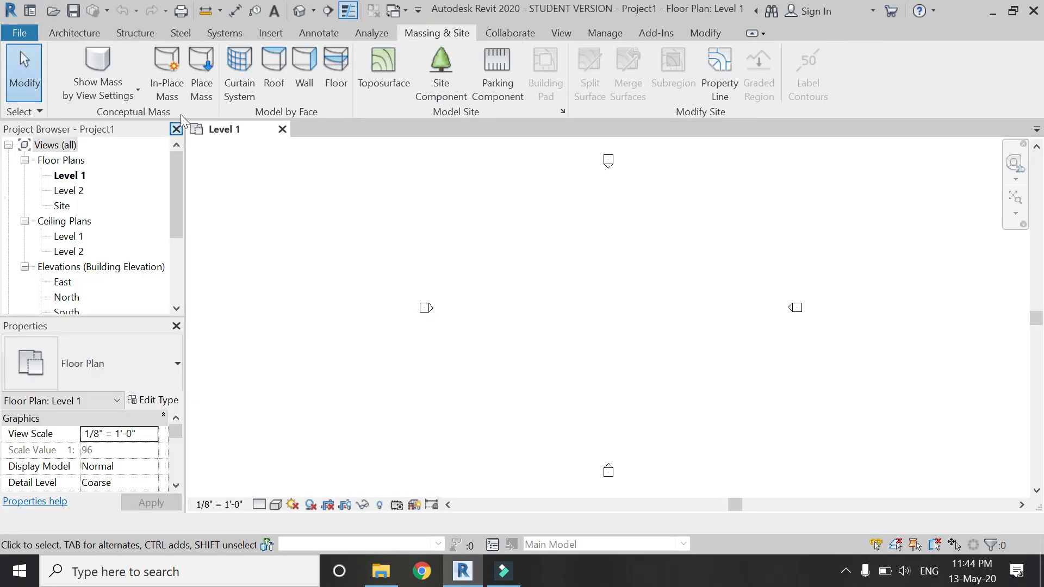
click(166, 73)
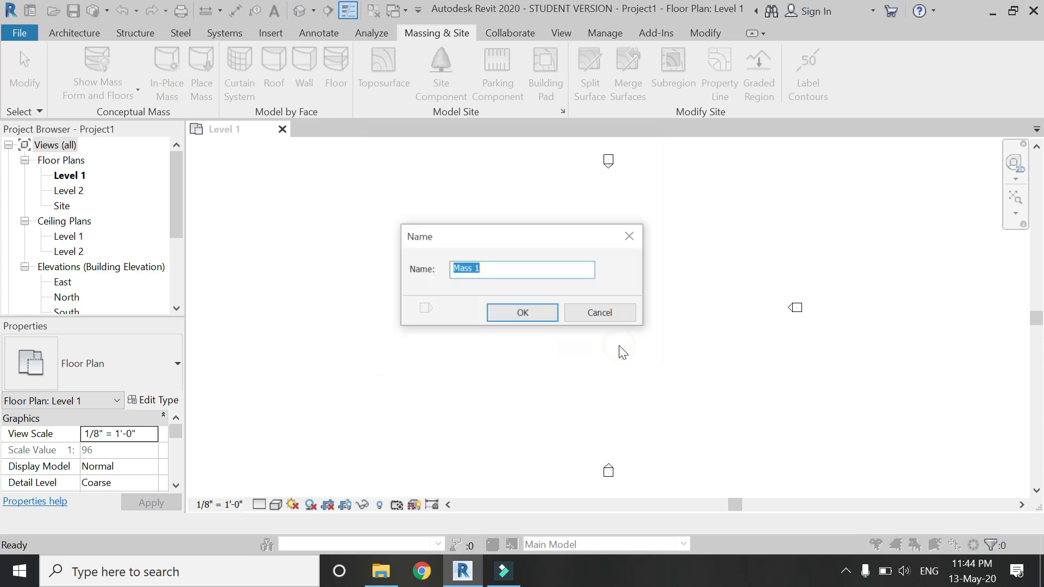
click(522, 312)
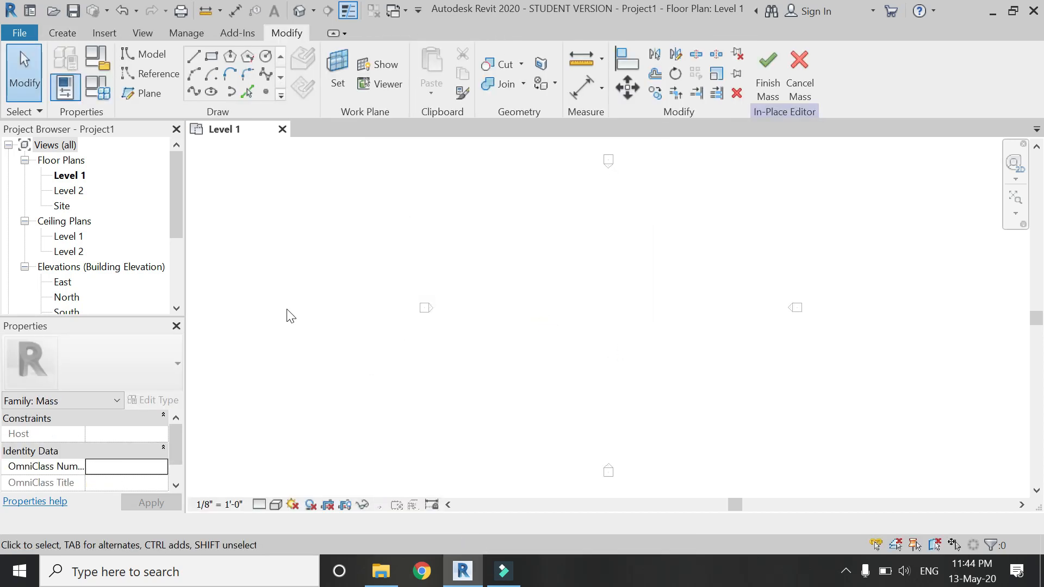
Draw reference planes in the South elevation at 30' and 40, then return to Level 1 for plane a
double_click(67, 266)
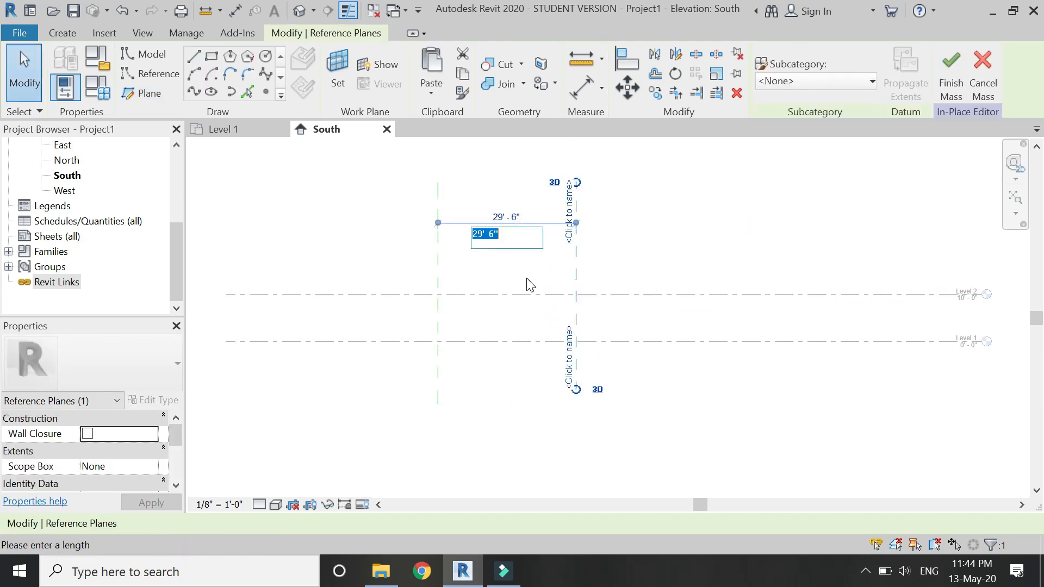
text(30')
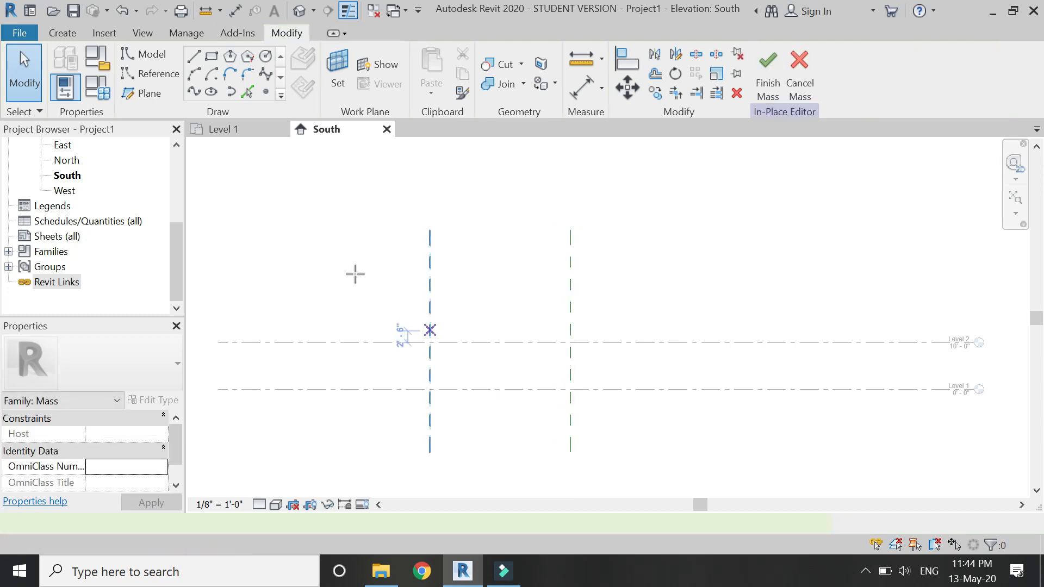
click(147, 92)
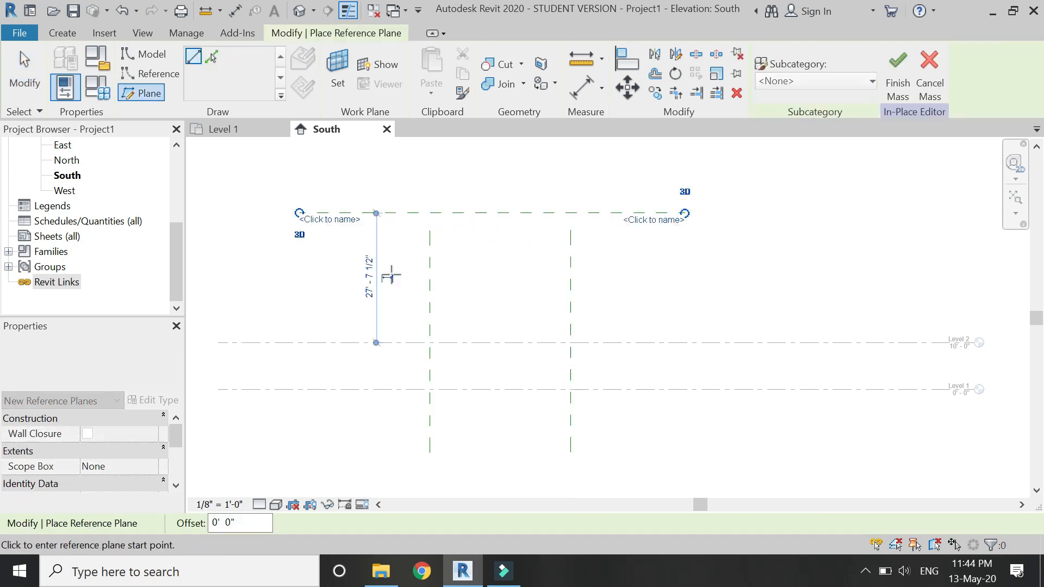
text(40)
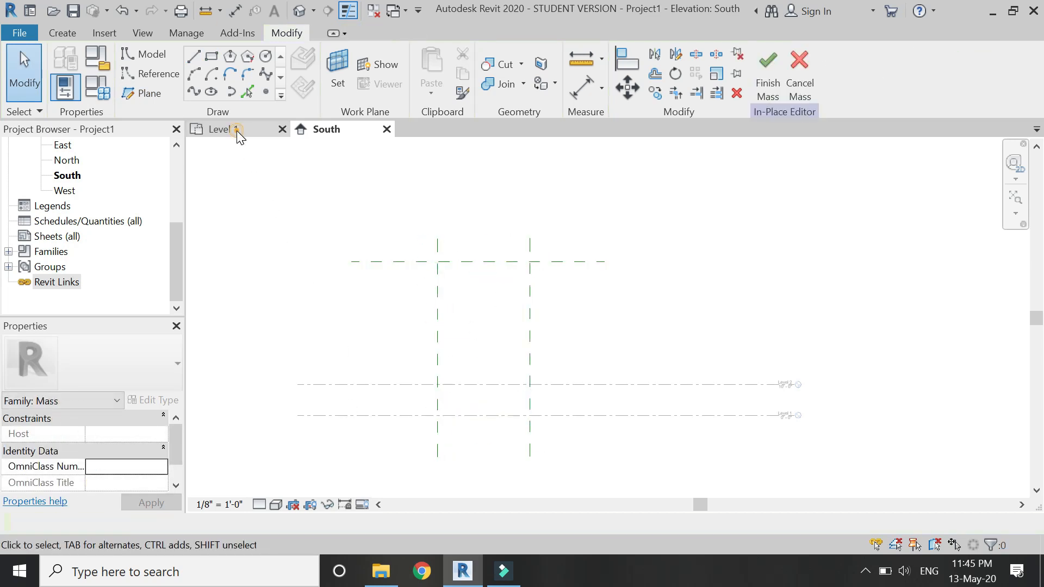
click(220, 130)
text(a)
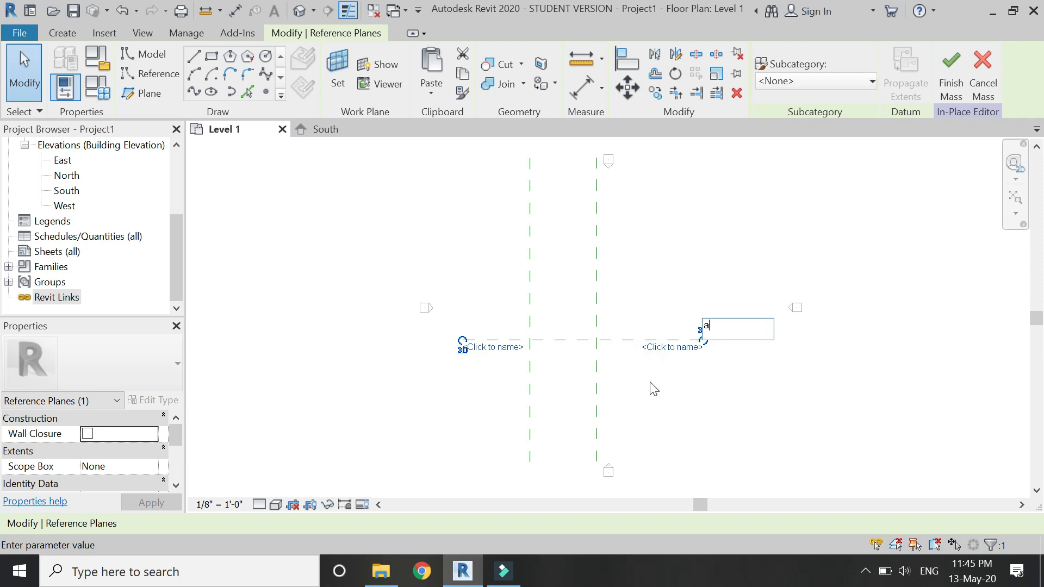
In the South elevation, start the Point tool with Reference Plane : a as the work plane
click(326, 130)
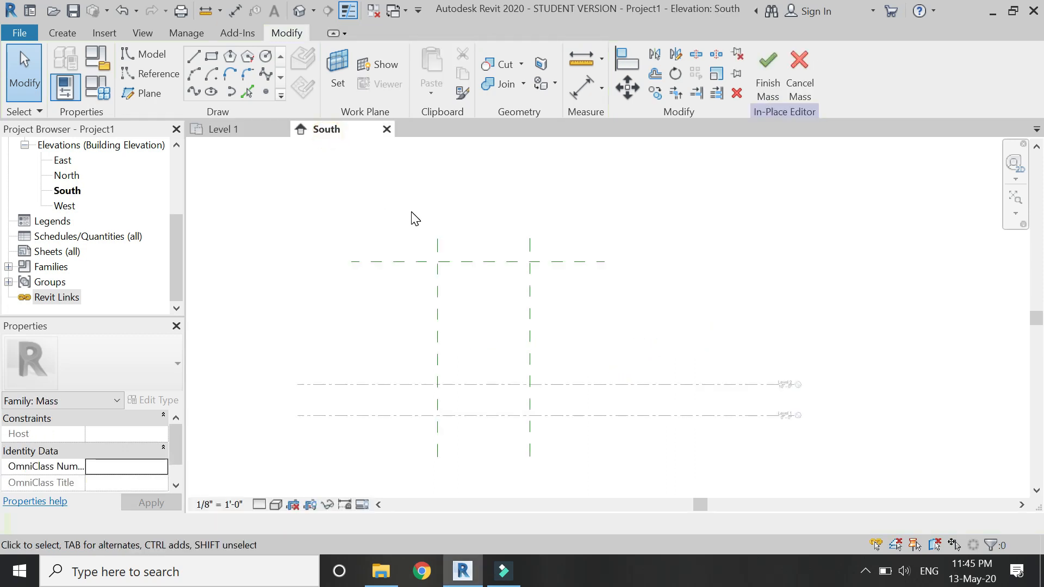
click(337, 69)
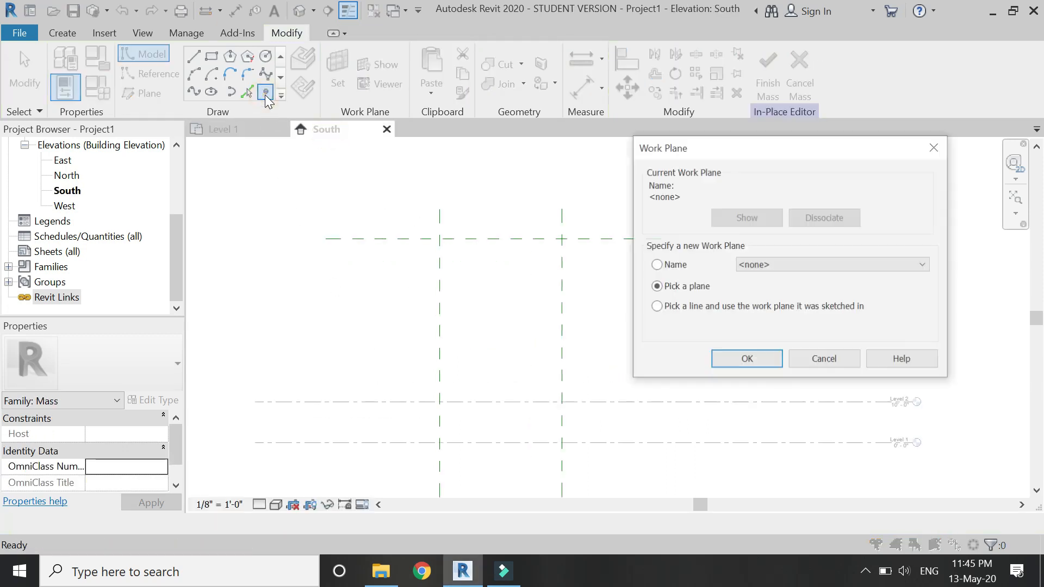
click(920, 264)
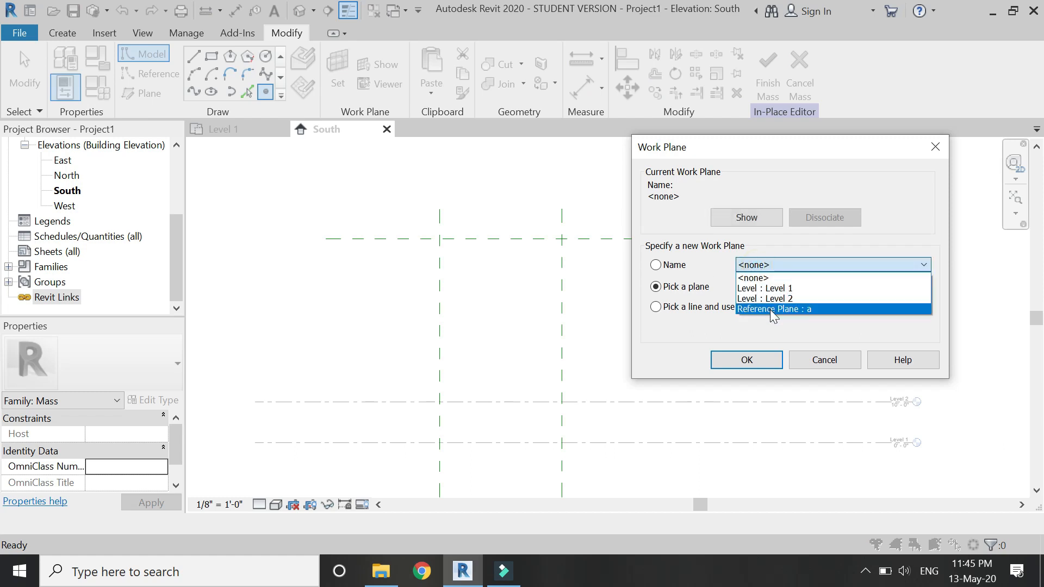
click(745, 360)
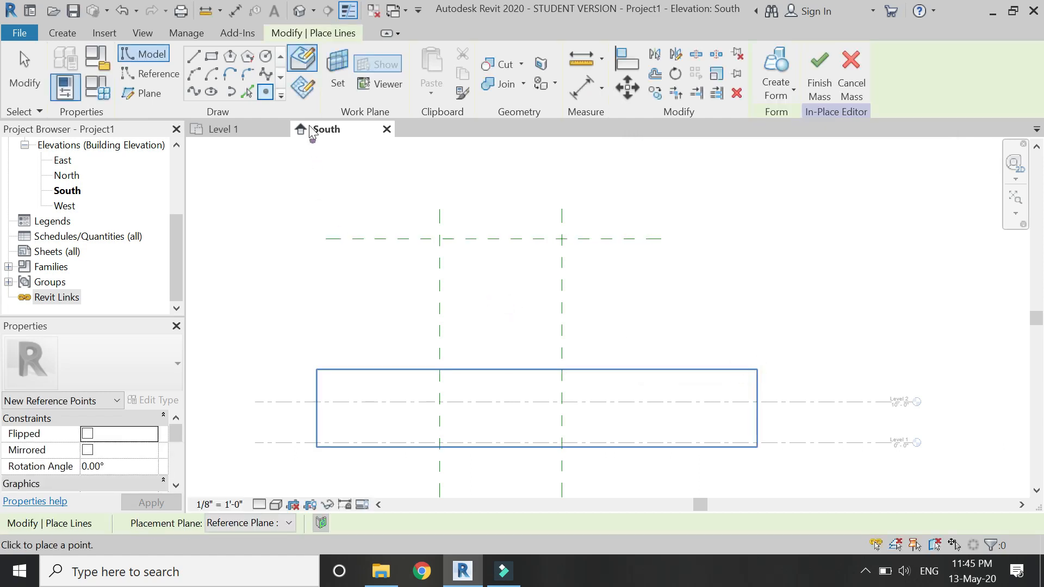
mouse_move(304, 88)
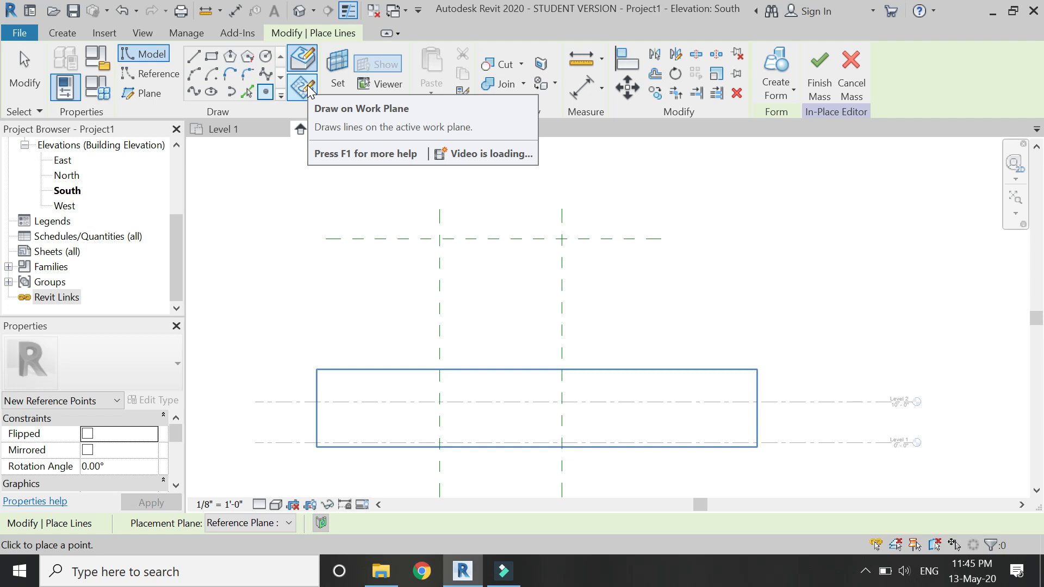
mouse_move(403, 239)
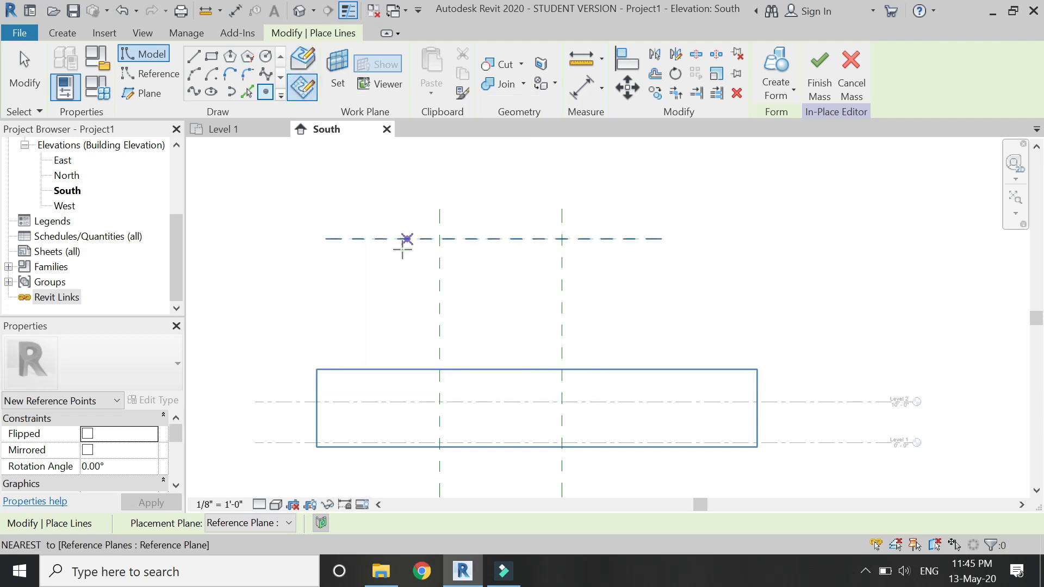
mouse_move(439, 239)
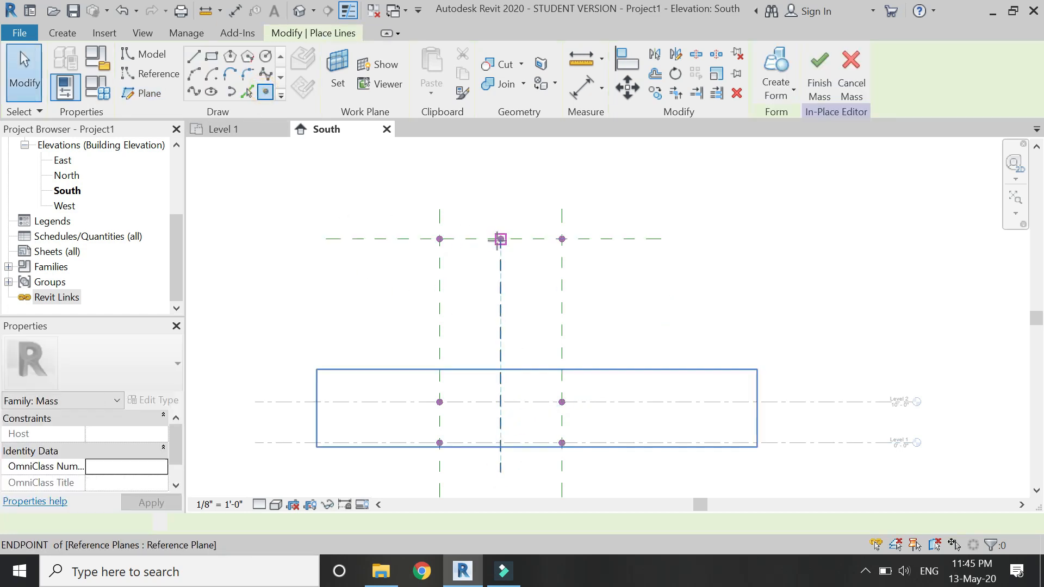
Select two outer reference points in 3D and move them 2'-6" off plane a in the Level 2 plan
click(500, 442)
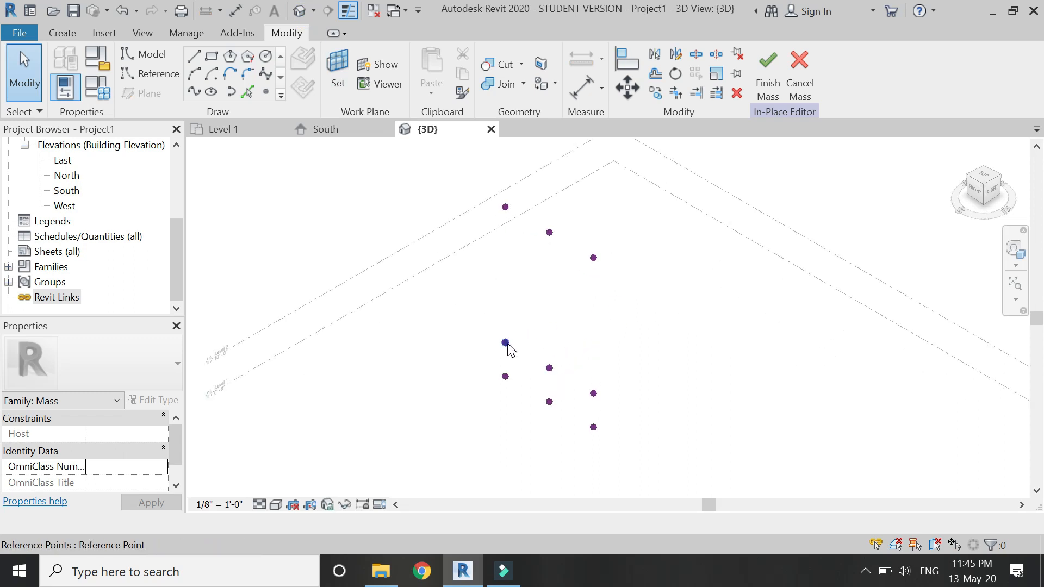
click(505, 343)
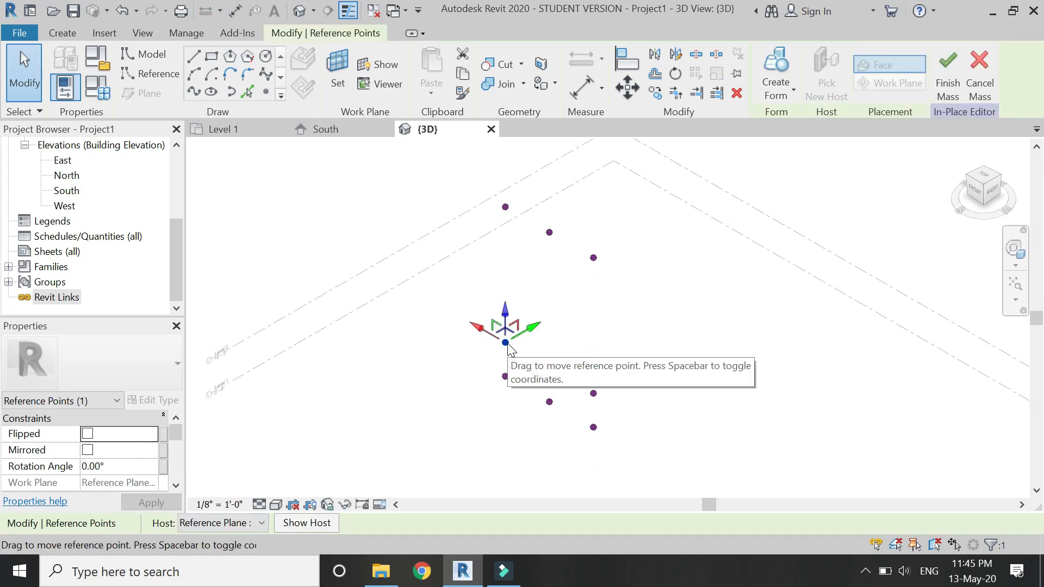
mouse_move(592, 394)
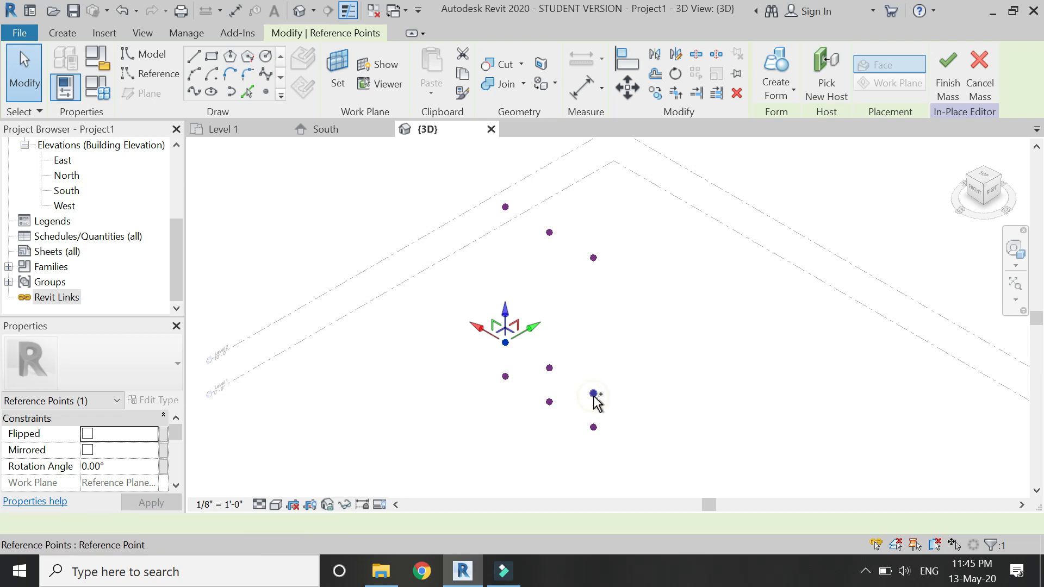
click(593, 393)
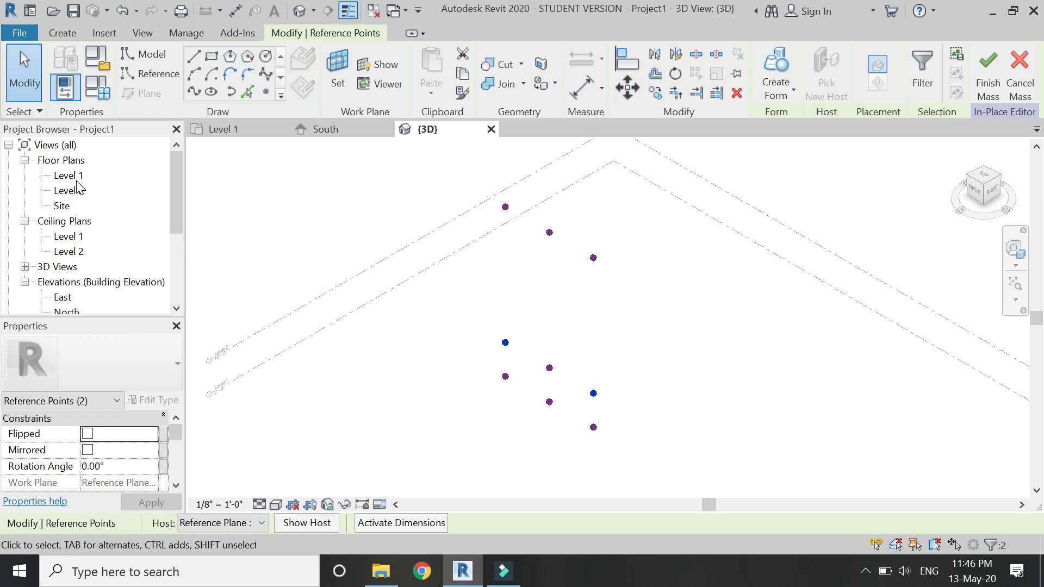
double_click(70, 191)
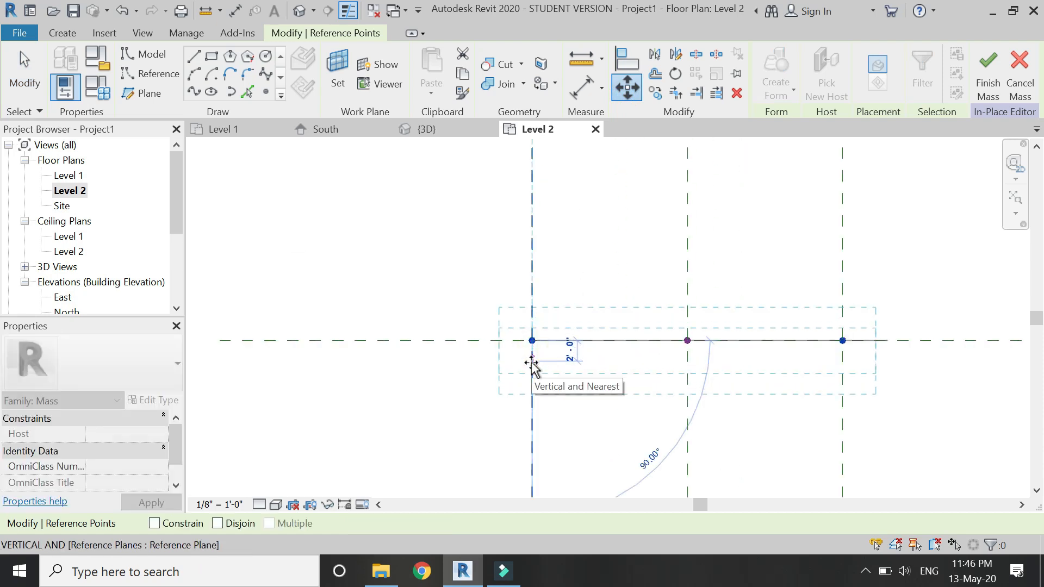
click(532, 363)
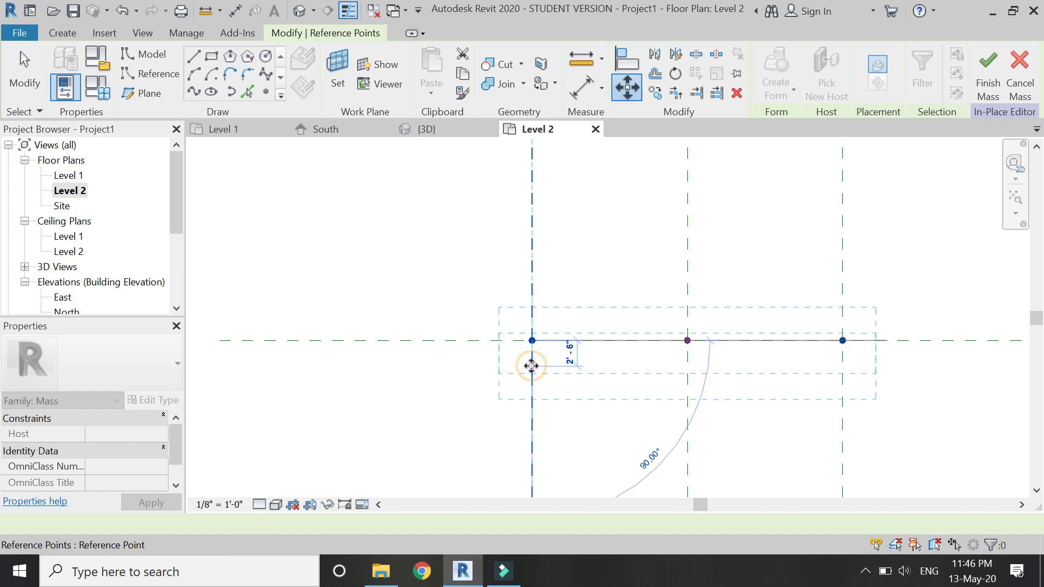
click(442, 129)
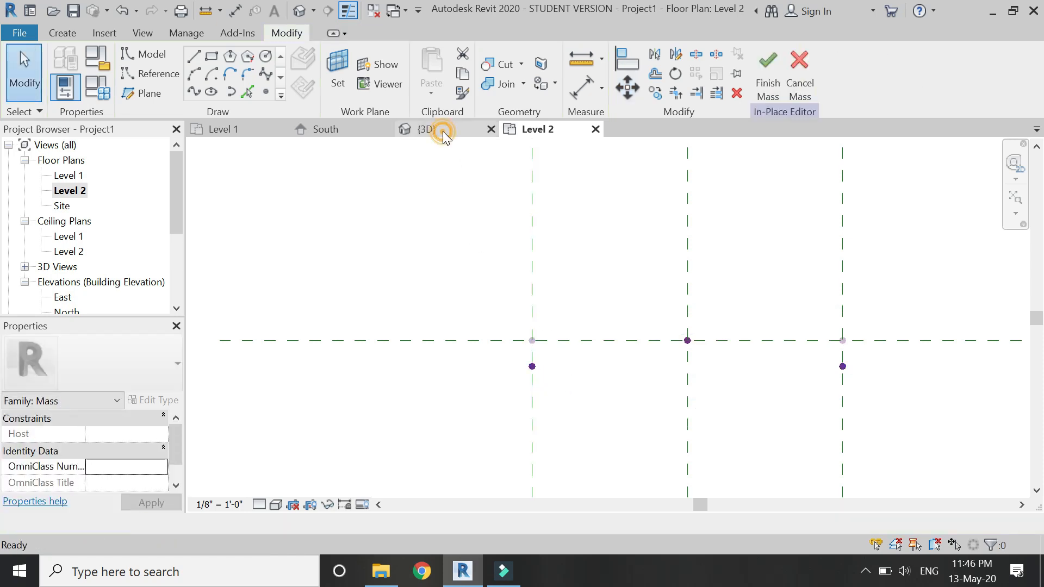
Select the middle column of reference points and rotate it 90° about the plane intersection
click(427, 130)
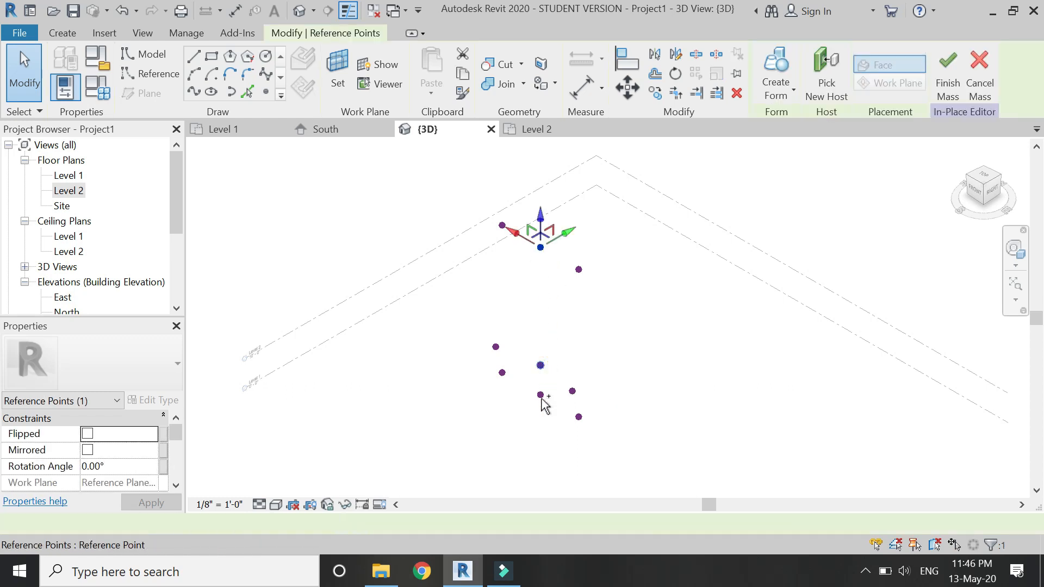
click(539, 394)
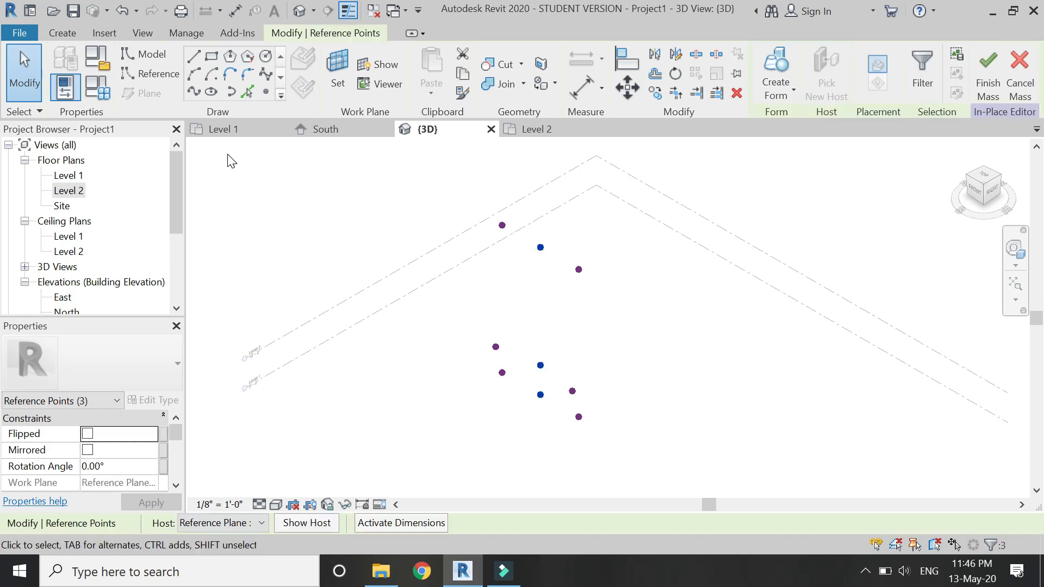
mouse_move(332, 129)
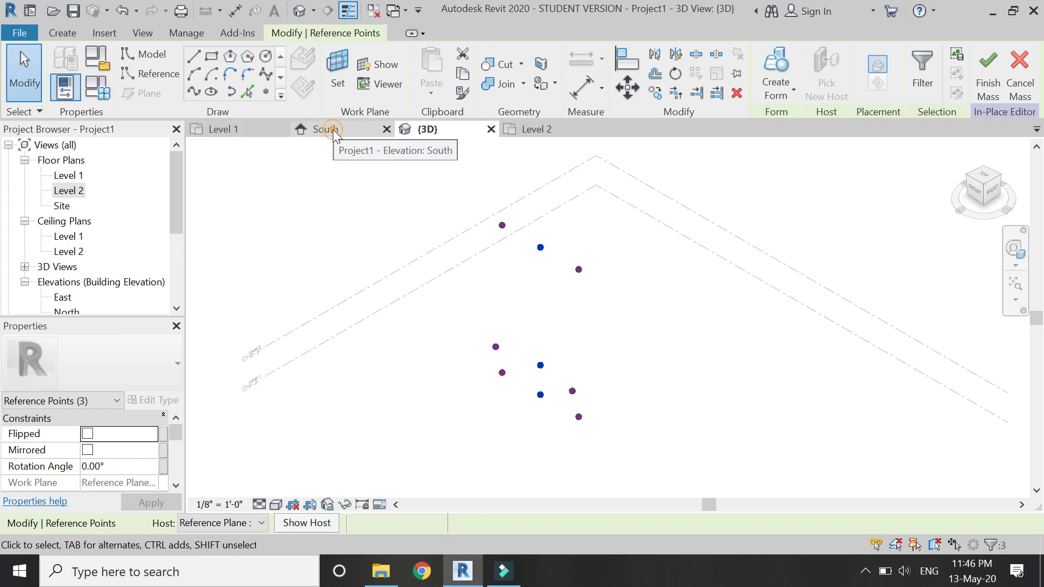
click(331, 128)
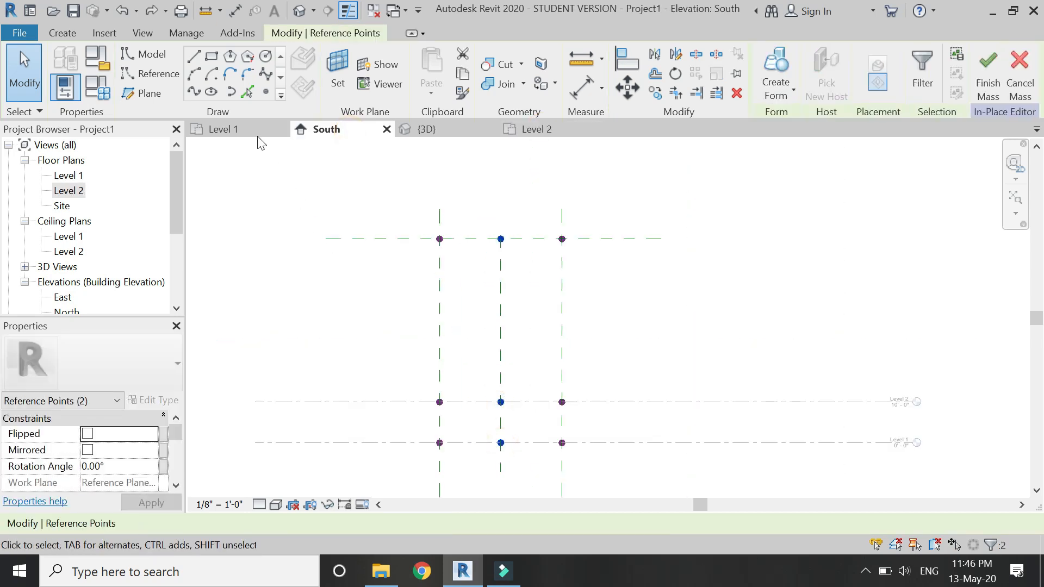
click(222, 130)
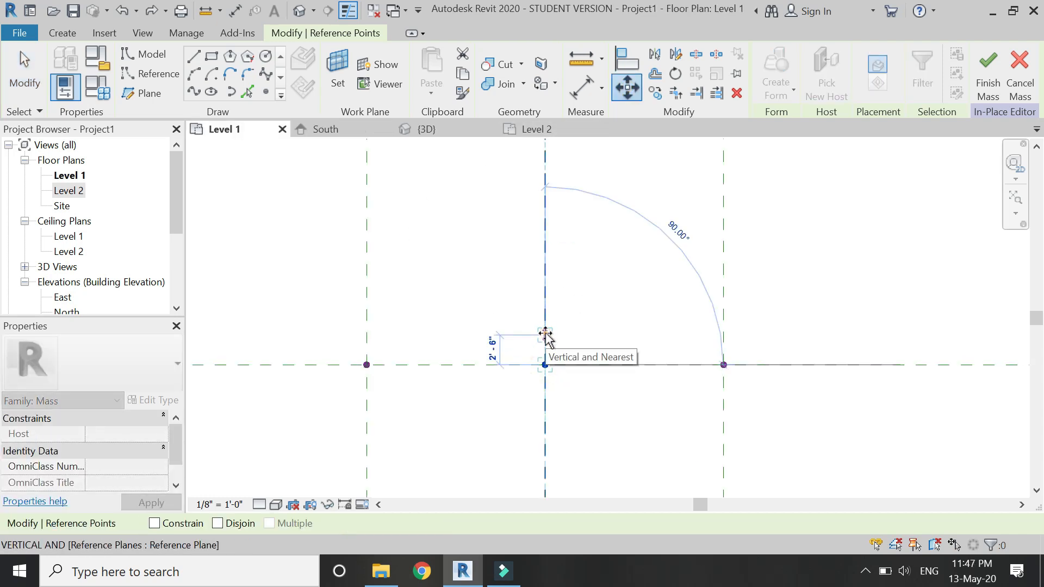
Check the rotated middle points in 3D and on the Level 2 plan
click(427, 129)
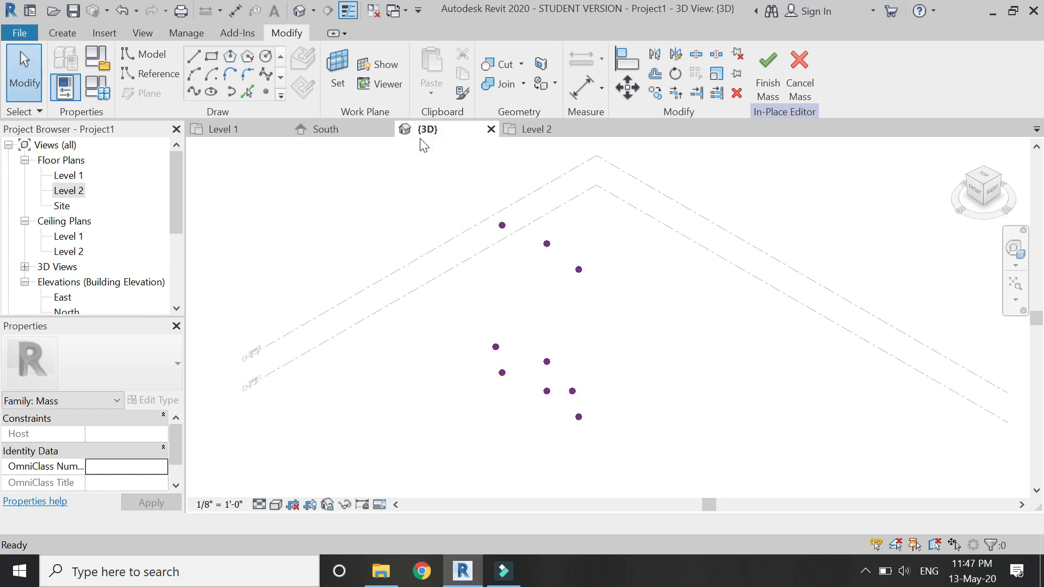
click(545, 361)
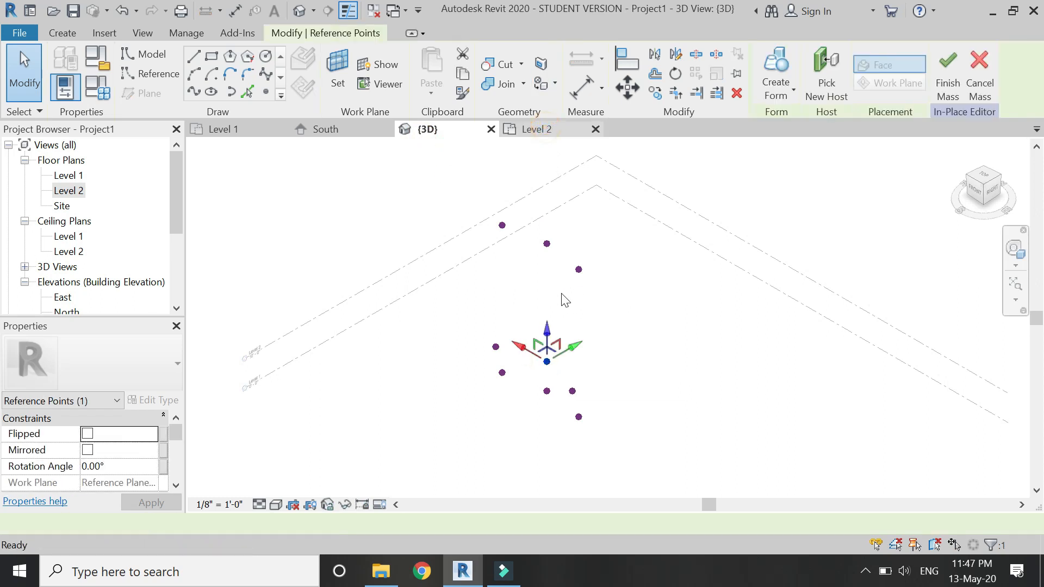
click(536, 129)
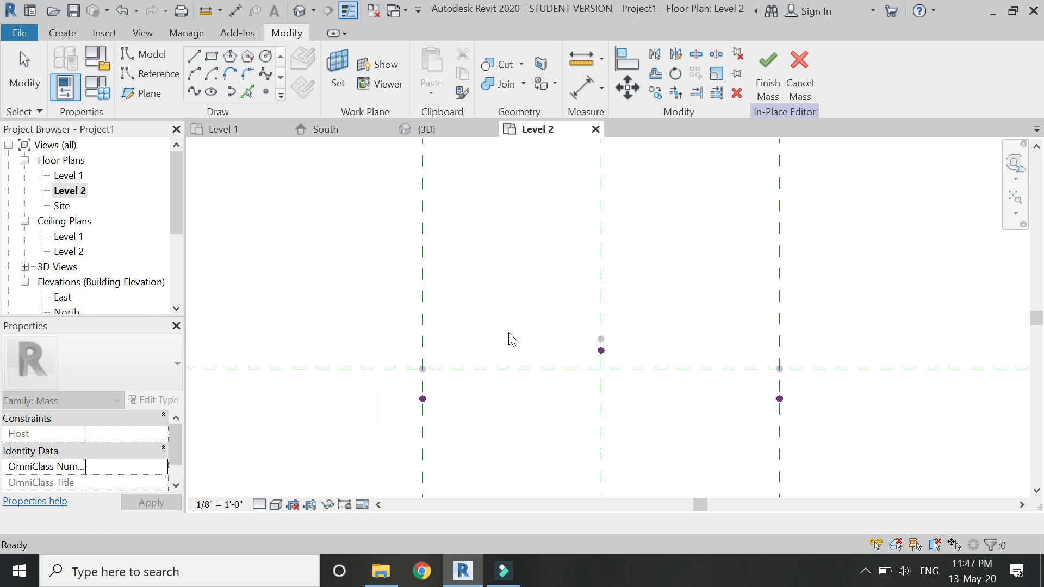
Draw chained model lines with 3D snapping through each column of reference points
click(428, 130)
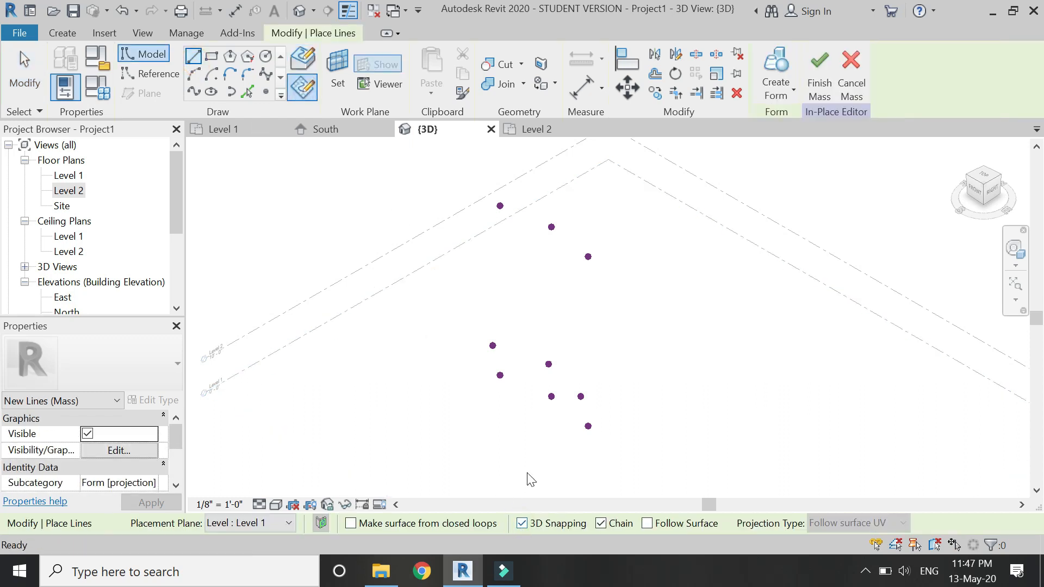
click(194, 56)
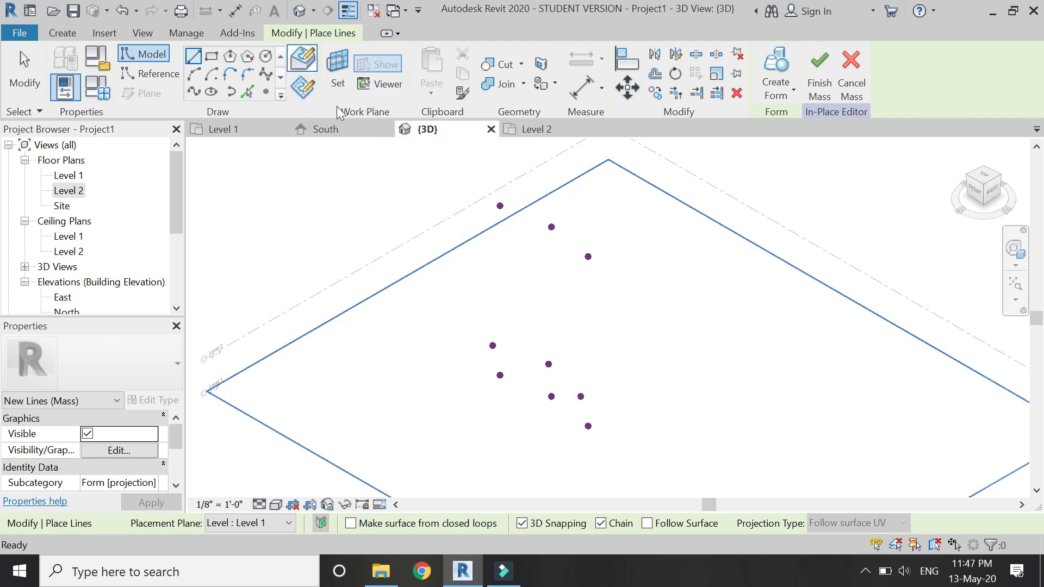
click(499, 205)
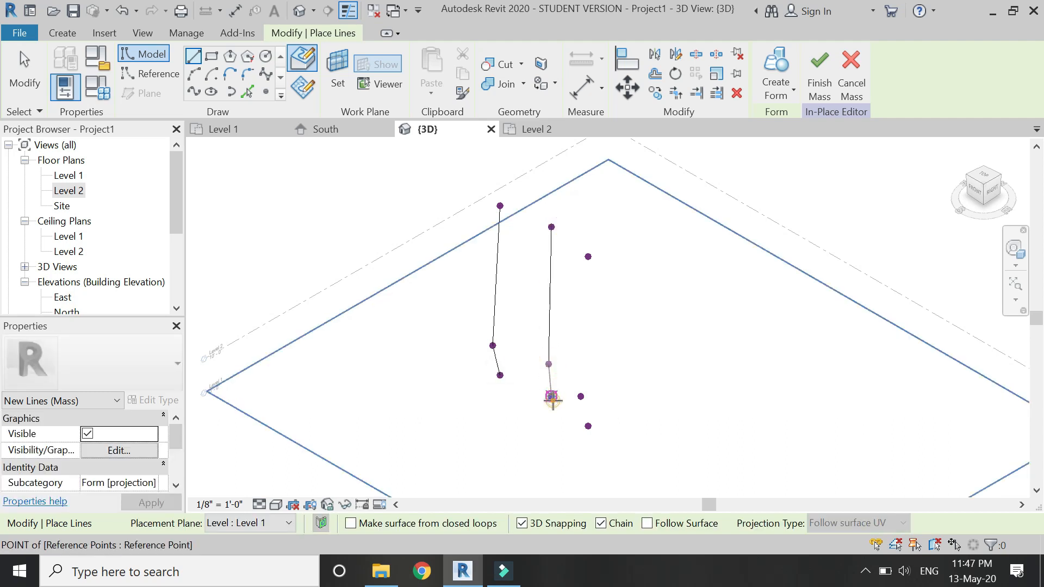
click(576, 394)
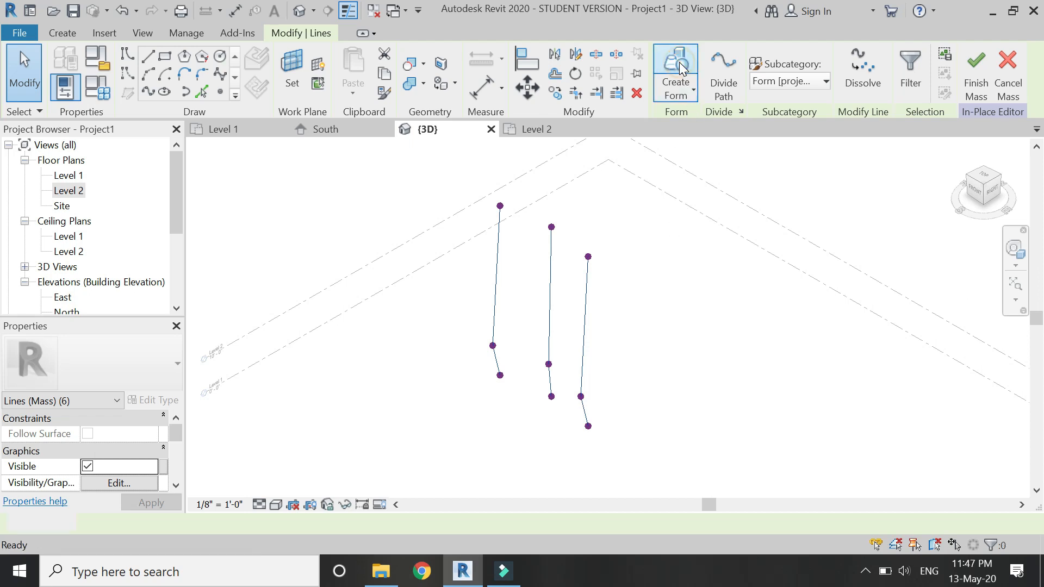
Create a curved surface form from the three line profiles
click(674, 70)
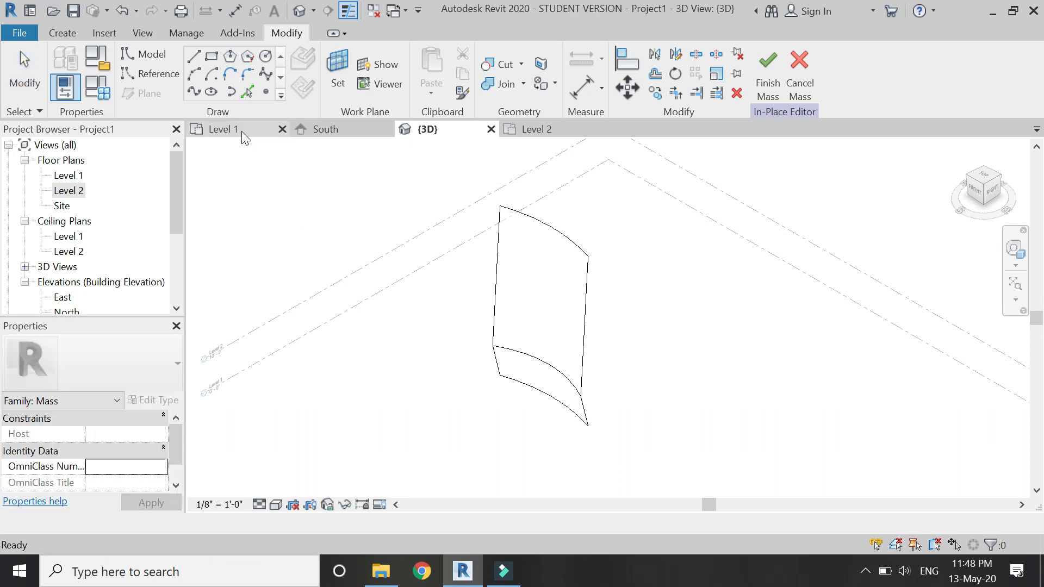
click(325, 130)
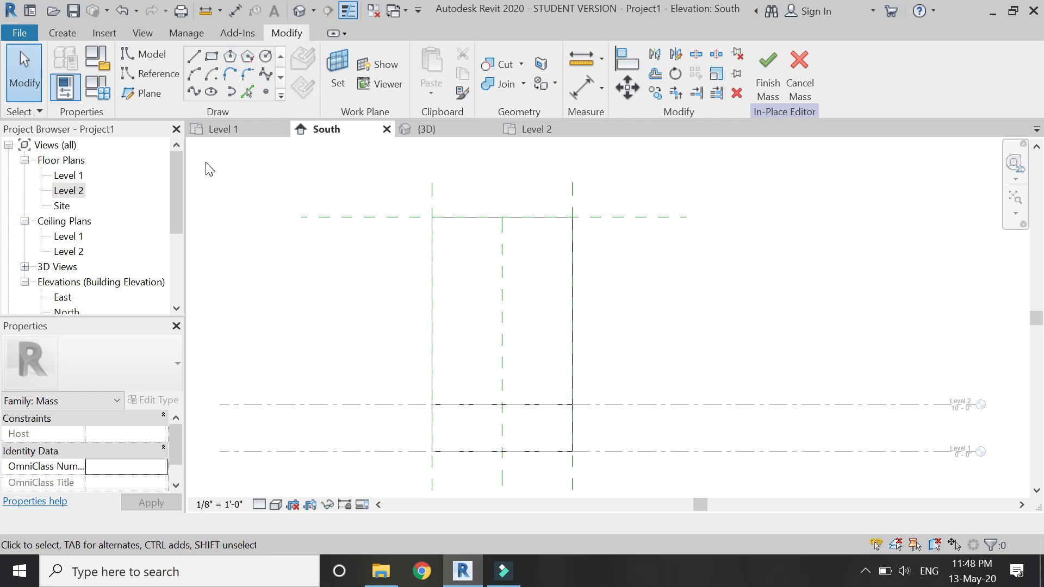
mouse_move(193, 55)
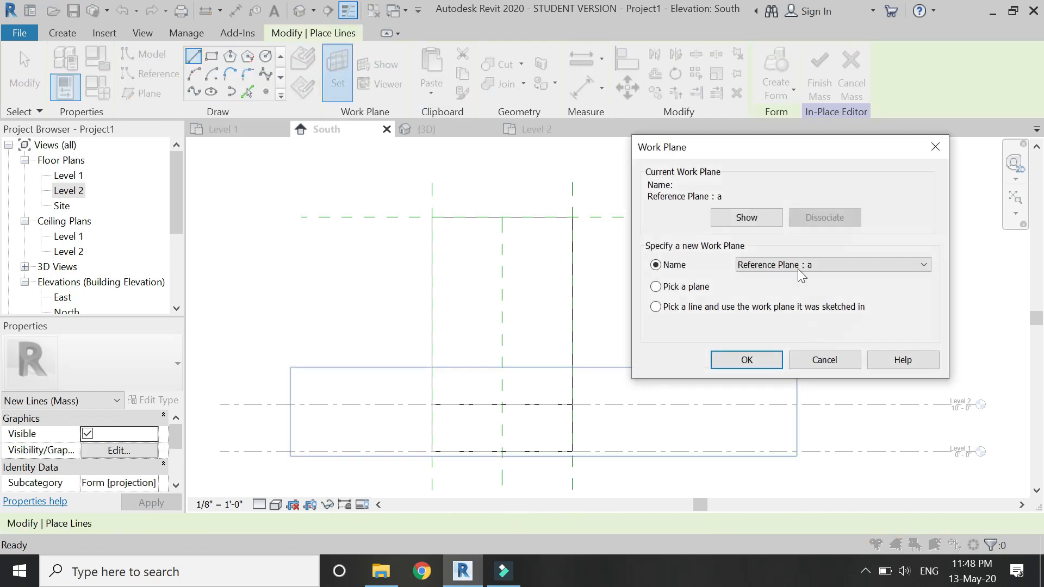
On work plane a, draw a slanted line and arc and mirror them into a U-shaped profile
click(746, 359)
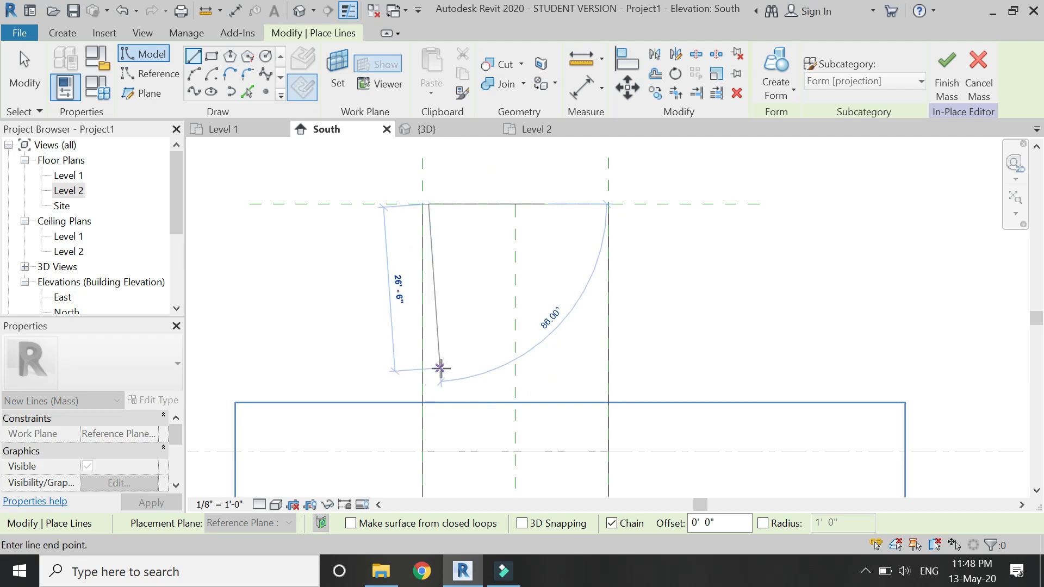
mouse_move(440, 381)
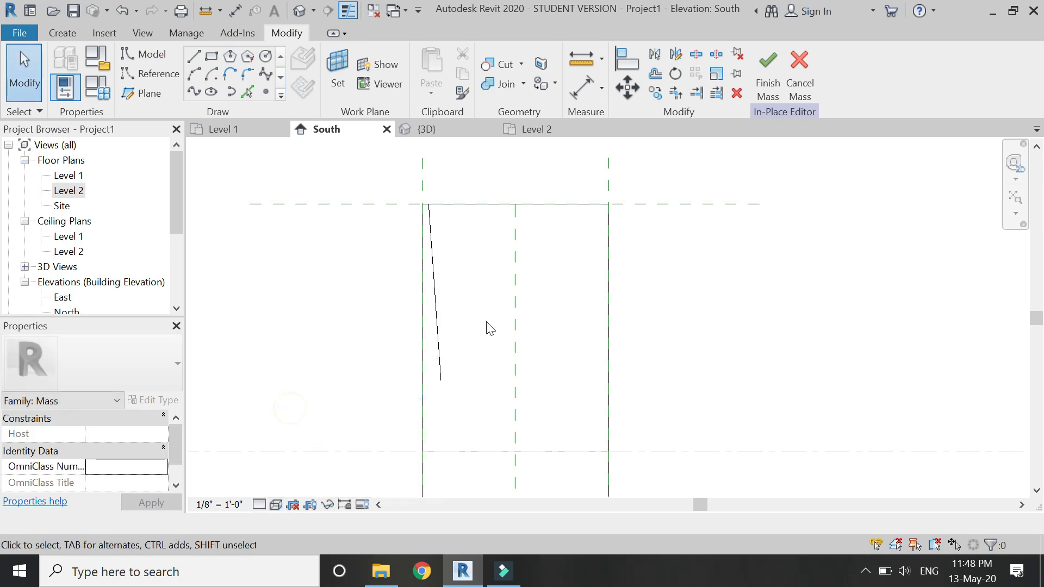
click(436, 300)
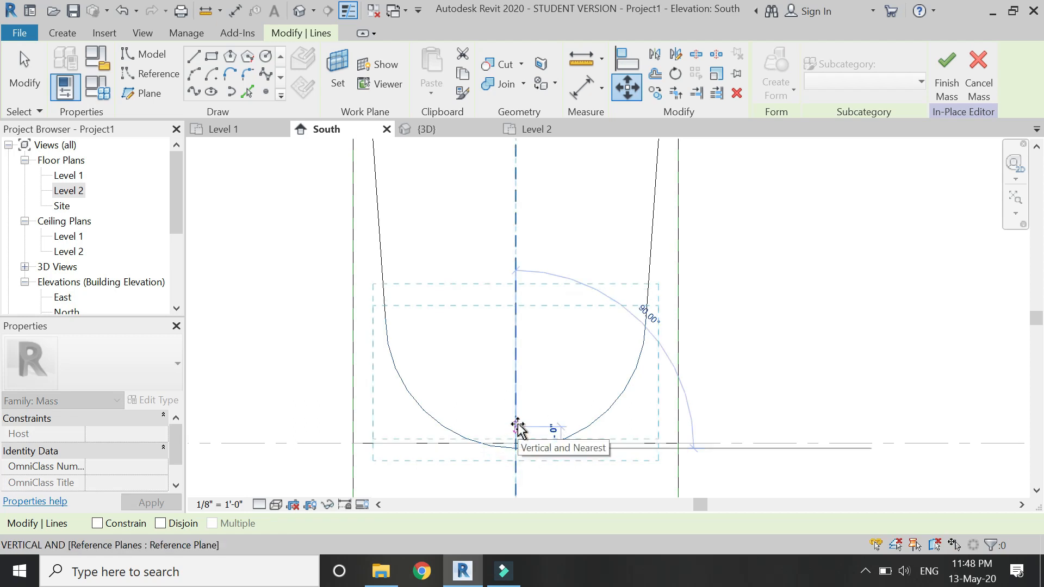
click(519, 426)
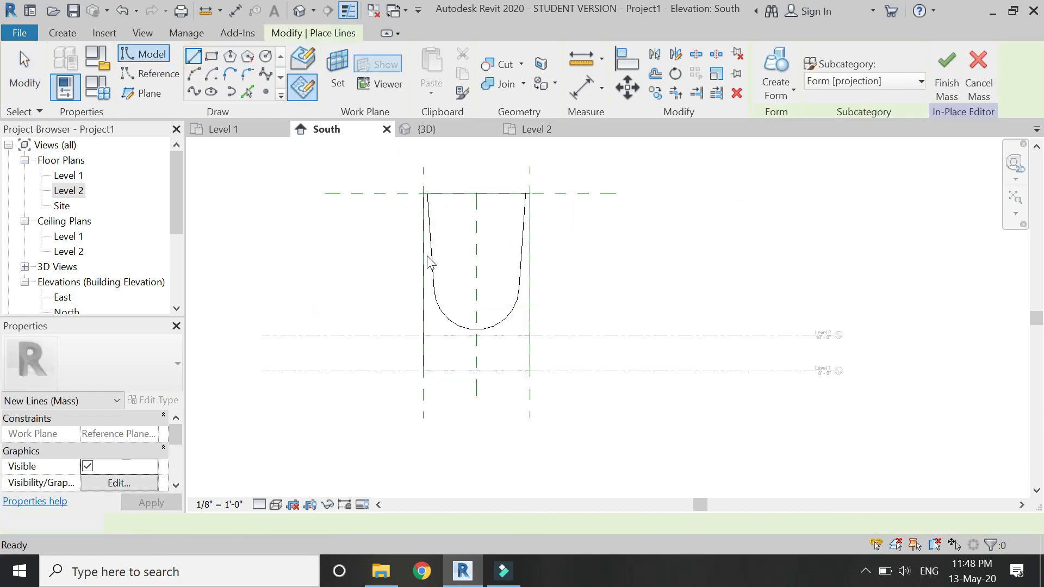
Draw a three-point arch below the U profile with a flat base line along Level 1
click(432, 336)
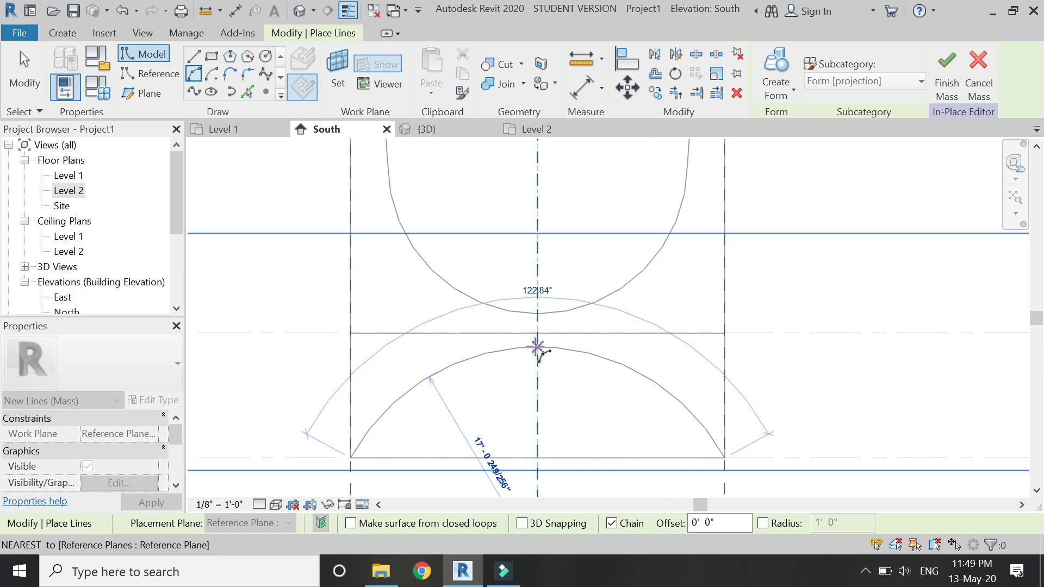
click(539, 348)
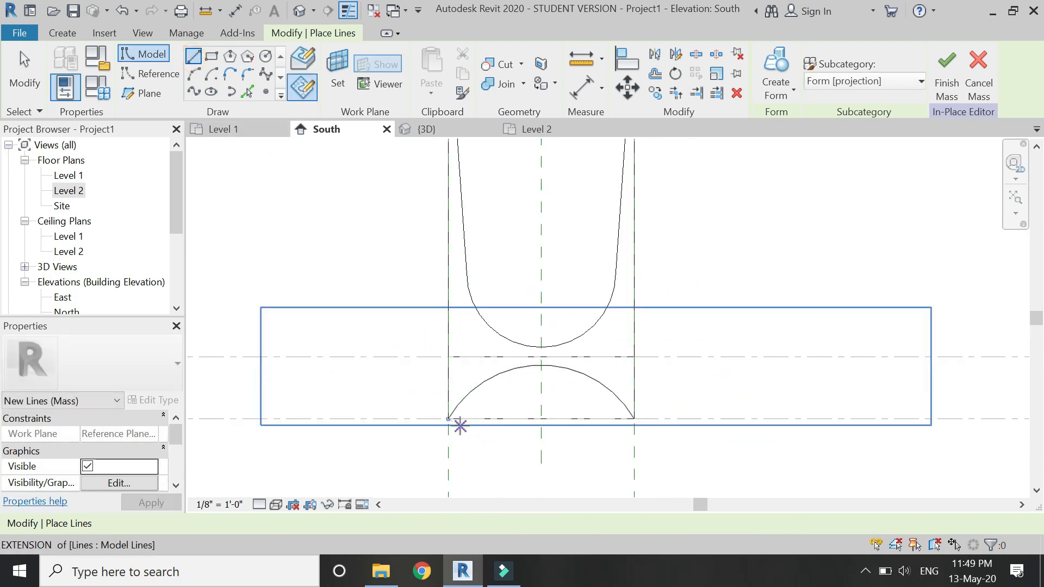
click(626, 420)
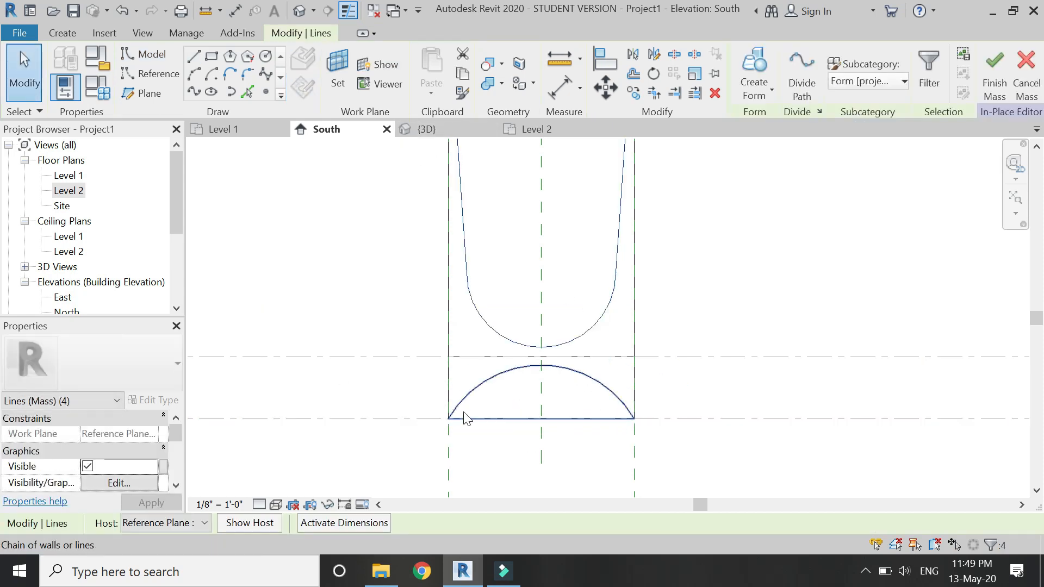
click(466, 418)
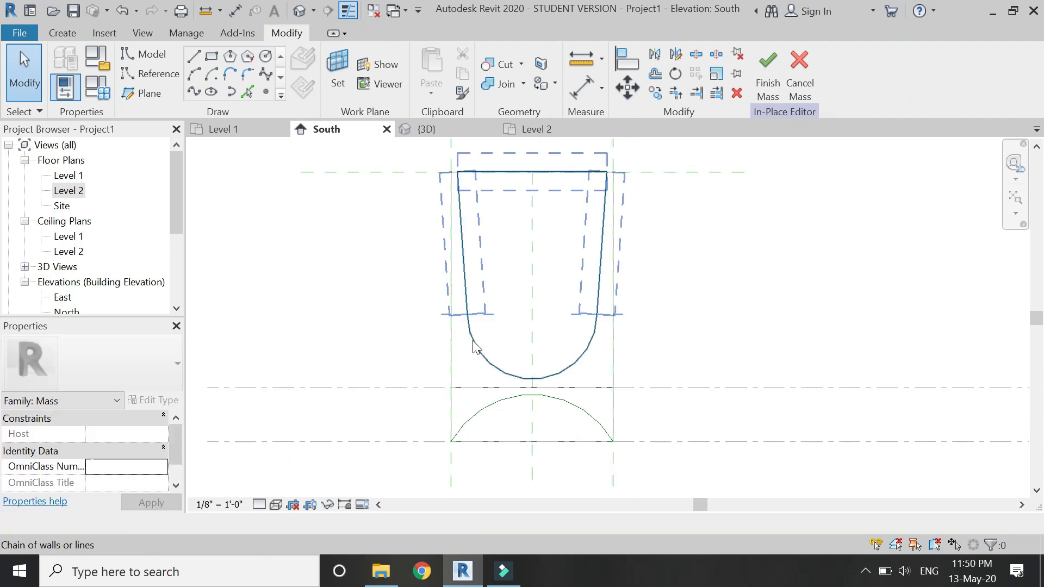
Turn the upper U profile into a void form cutting the mass and view the cut in 3D
click(753, 73)
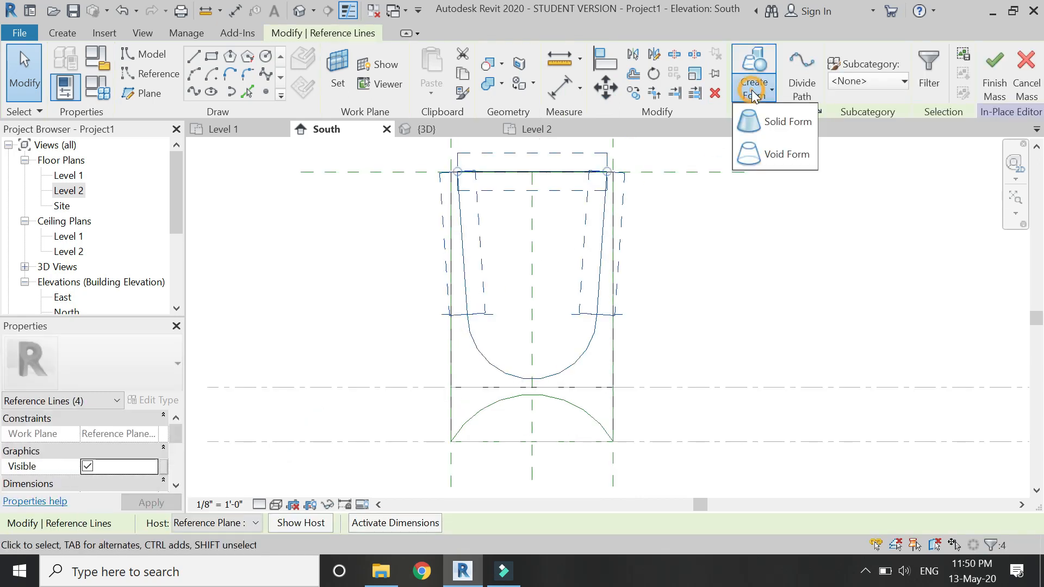
click(787, 121)
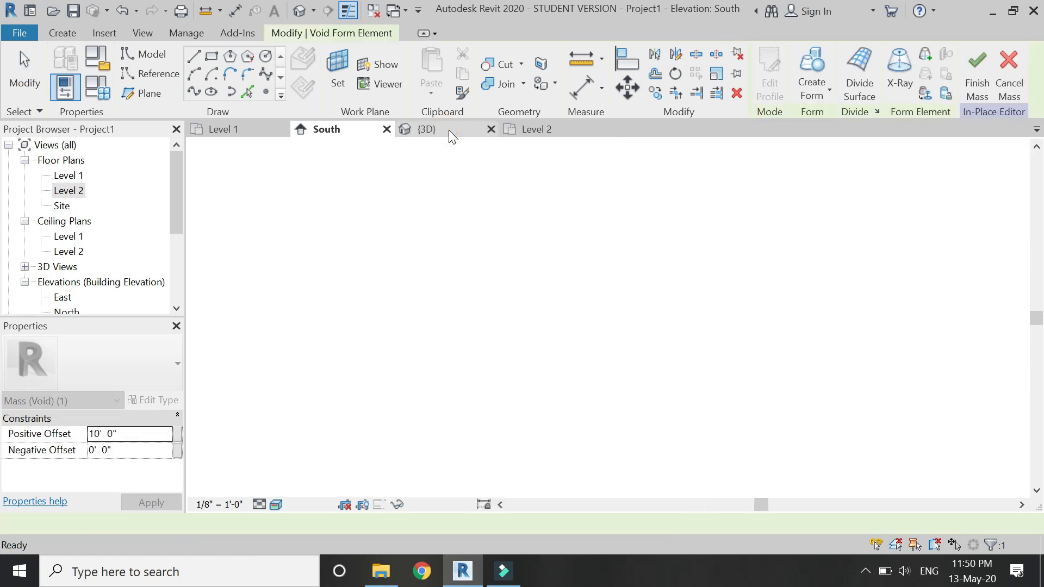
click(425, 129)
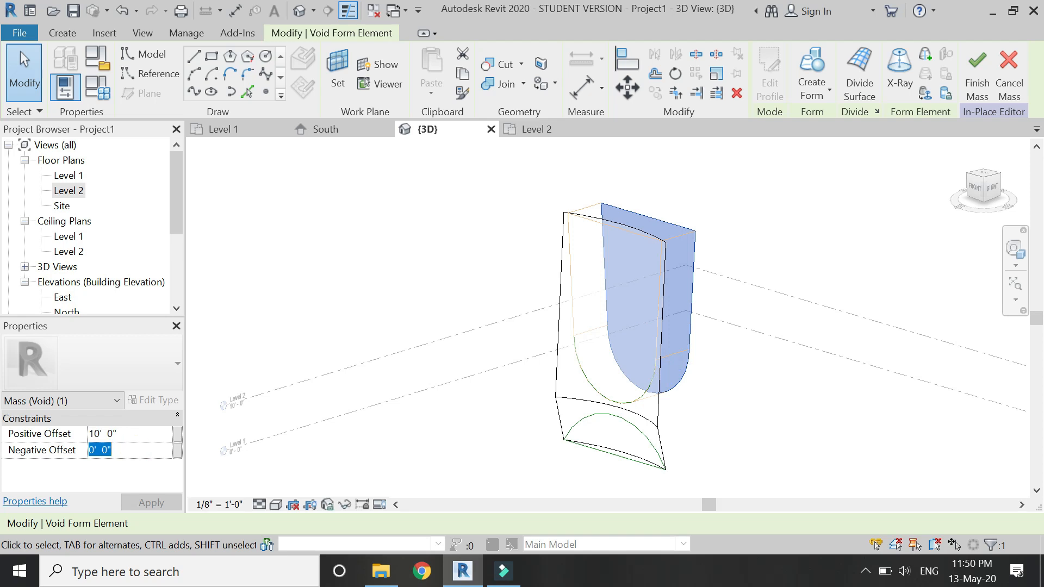
click(151, 502)
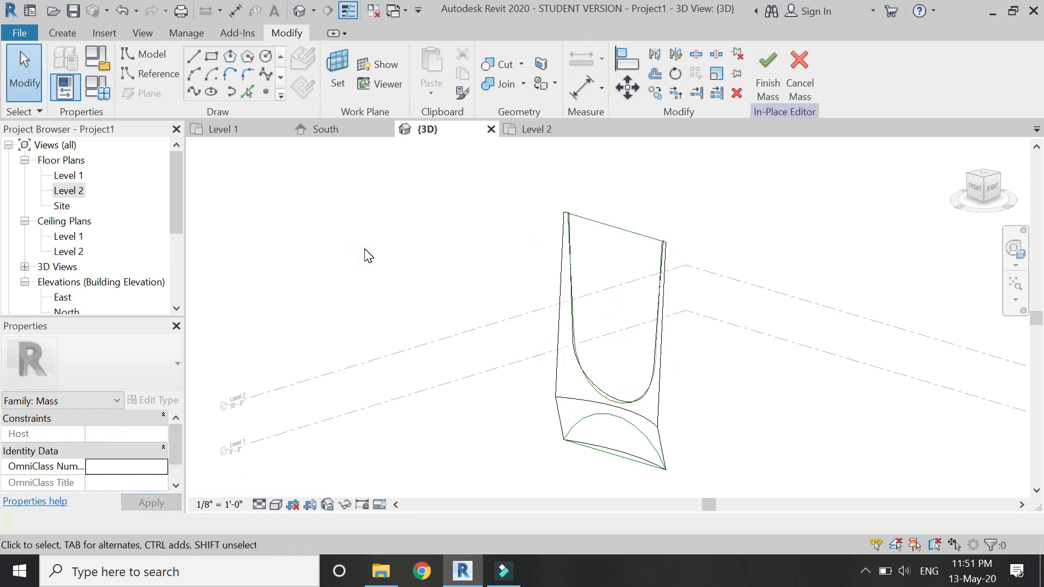
click(602, 446)
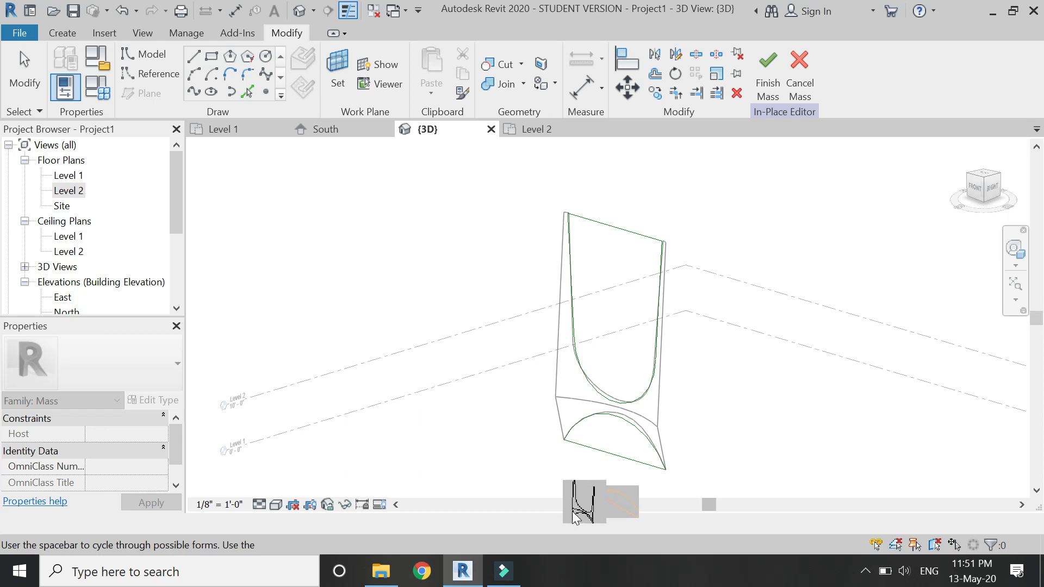
Turn the lower arch profile into a void form with a 9' 0" negative offset applied
click(626, 446)
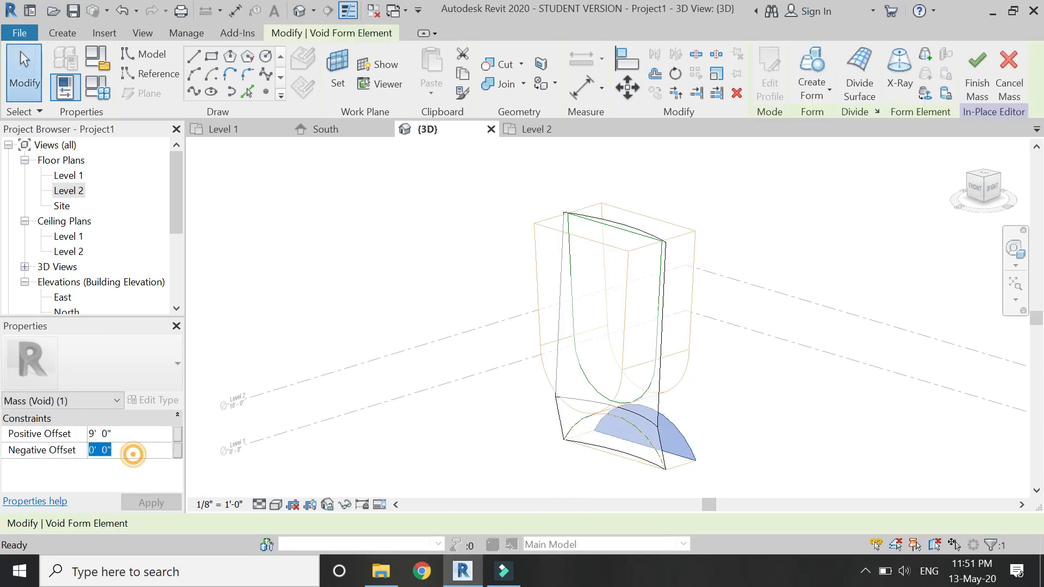
text(9' 0")
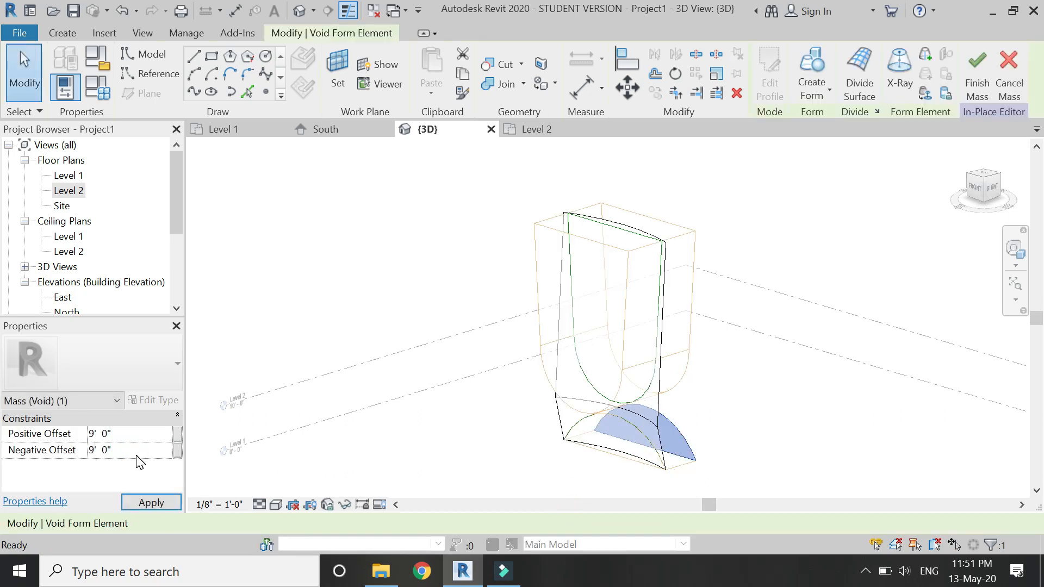
click(626, 439)
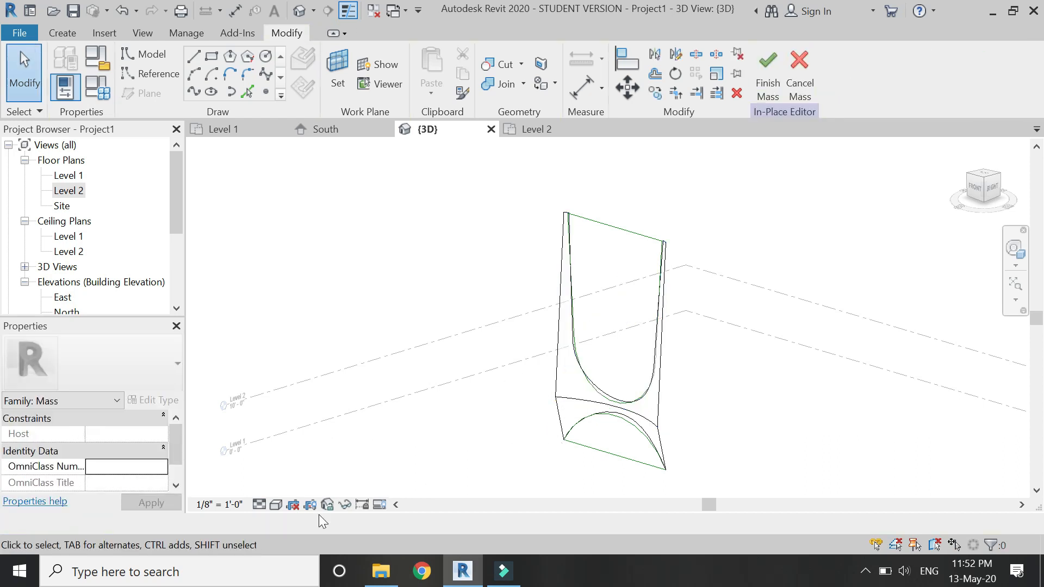
Show the mass in Realistic visual style, zoom out, and finish editing the in-place mass
click(275, 504)
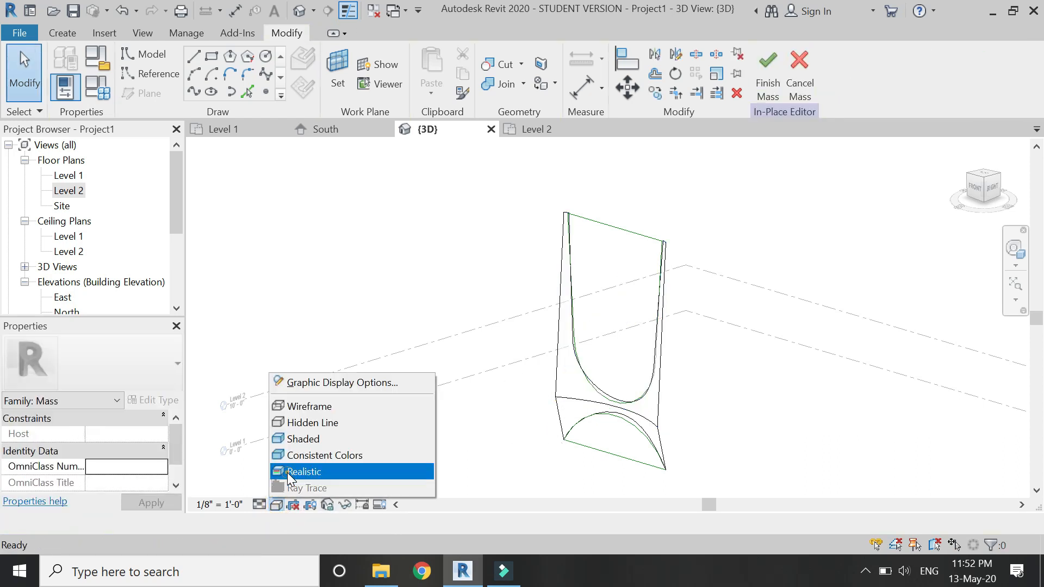
click(305, 471)
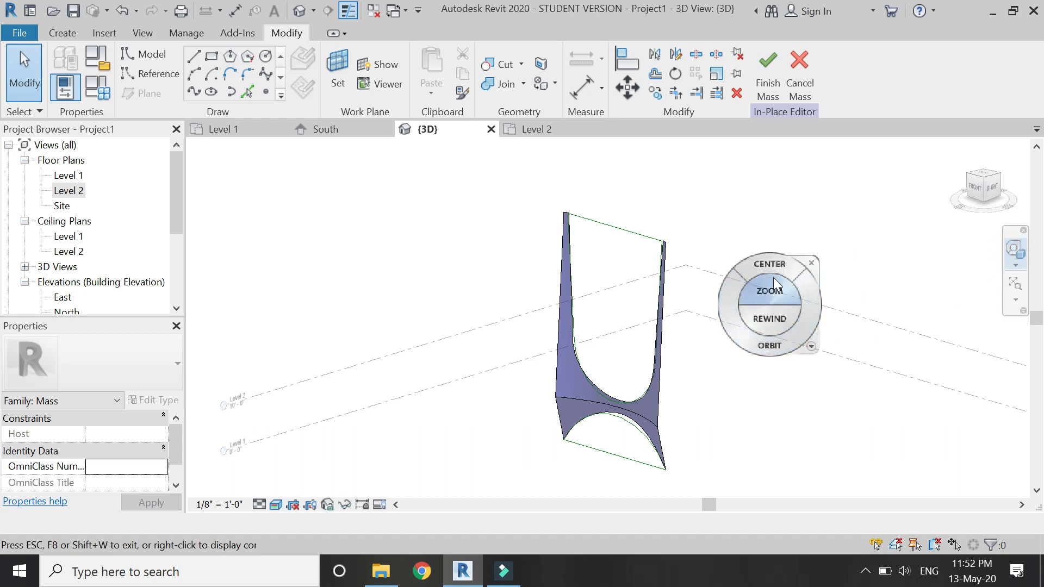
click(769, 263)
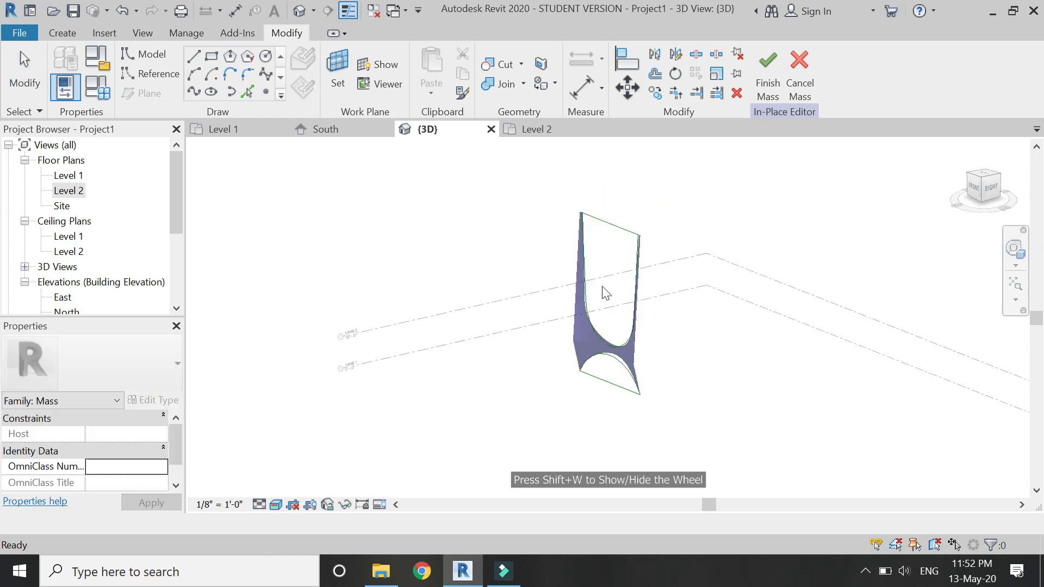
click(766, 72)
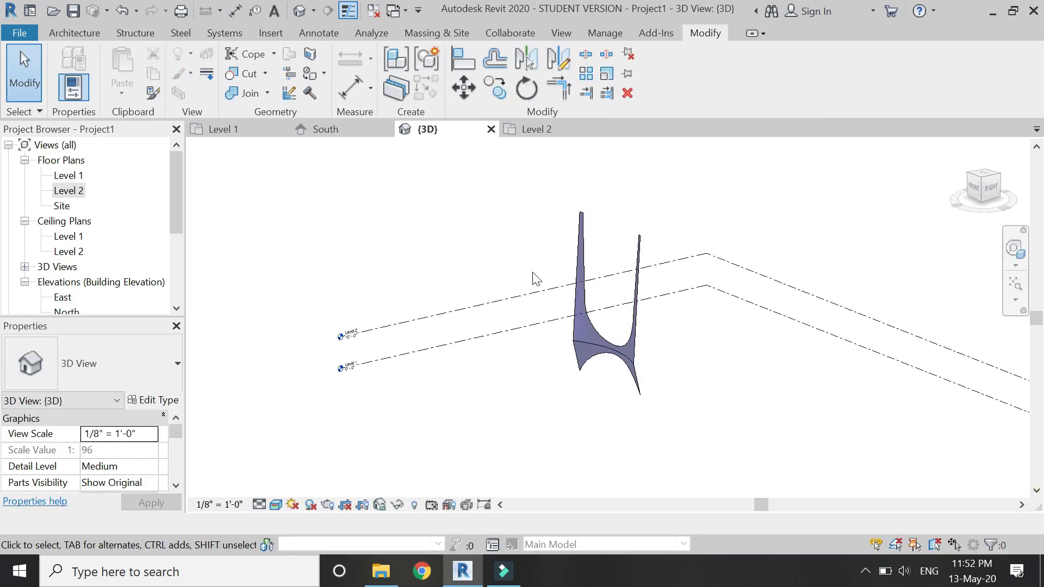
In the South elevation, select the column mass and copy it into a row of identical arches
click(326, 130)
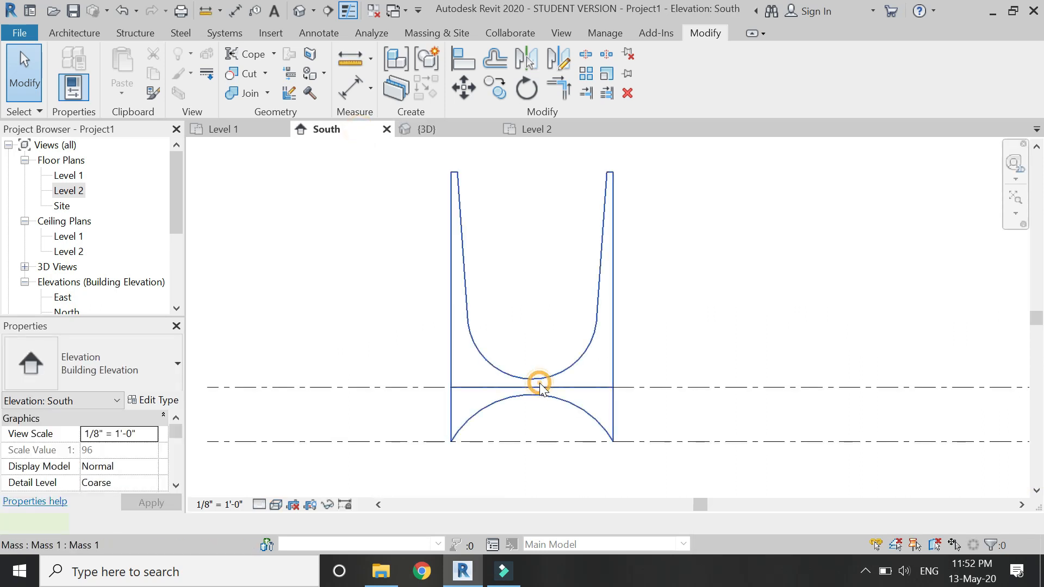
click(539, 386)
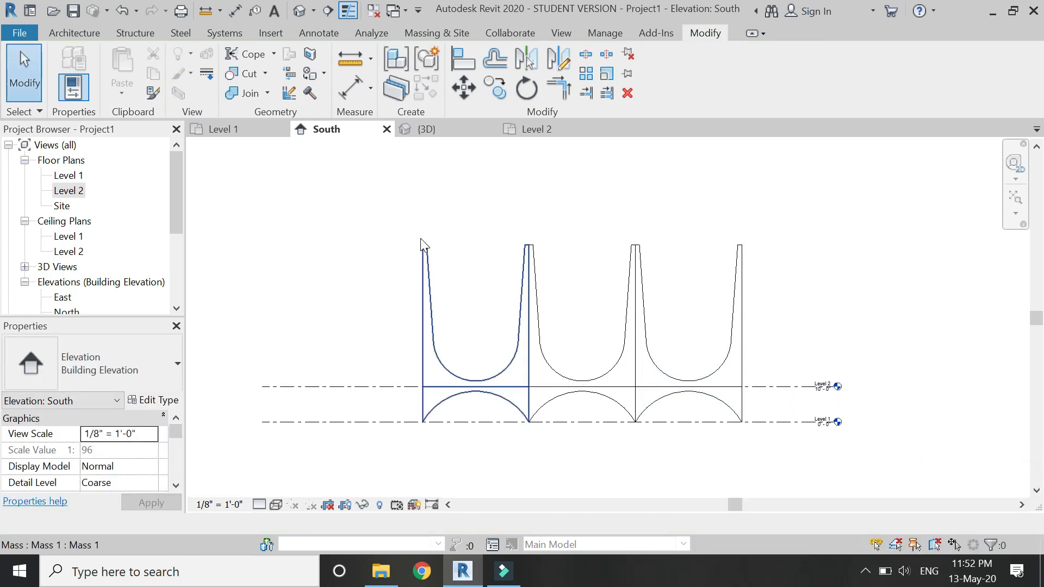
click(426, 129)
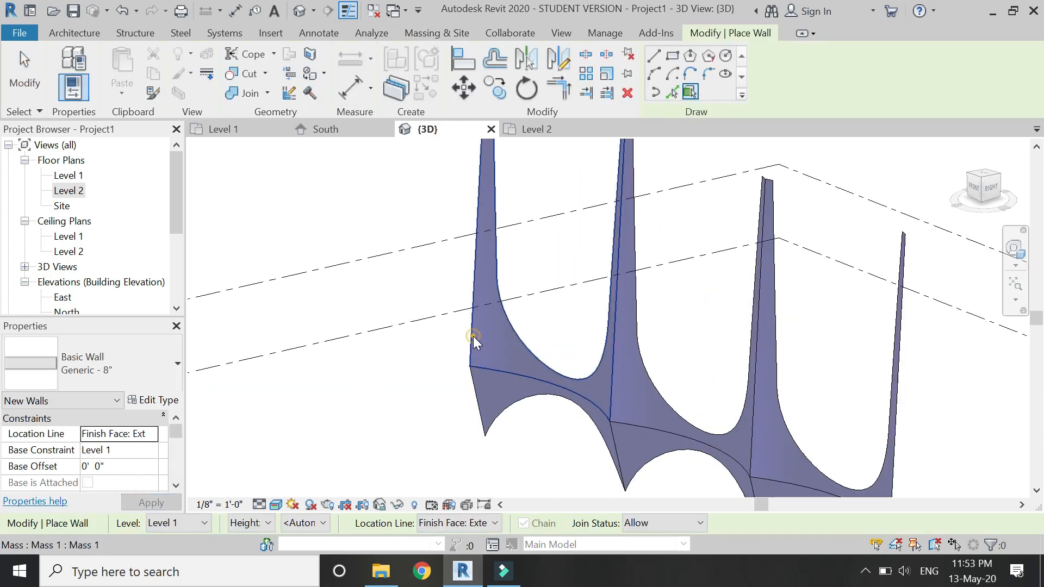
mouse_move(479, 405)
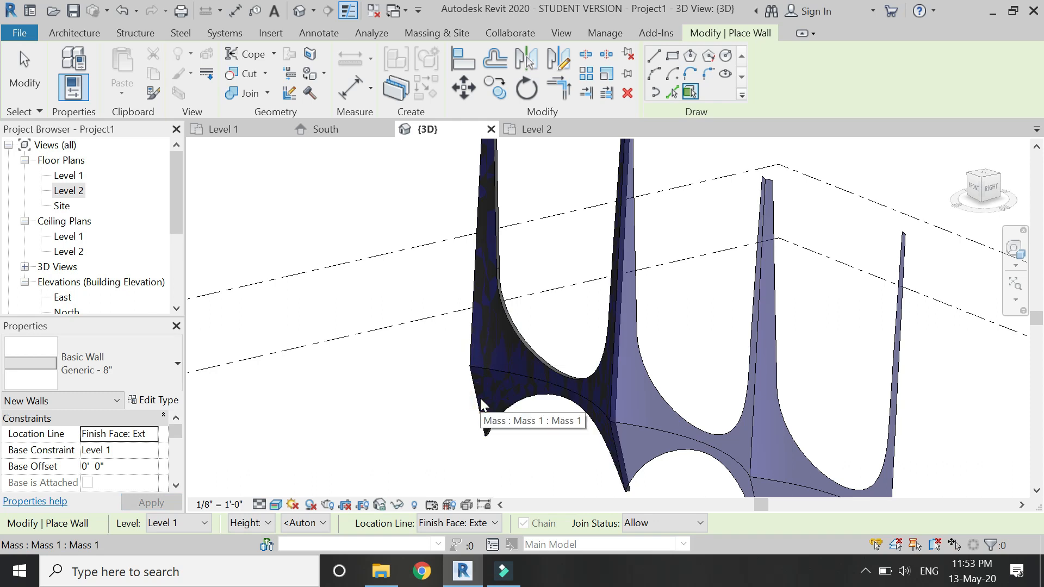
mouse_move(652, 461)
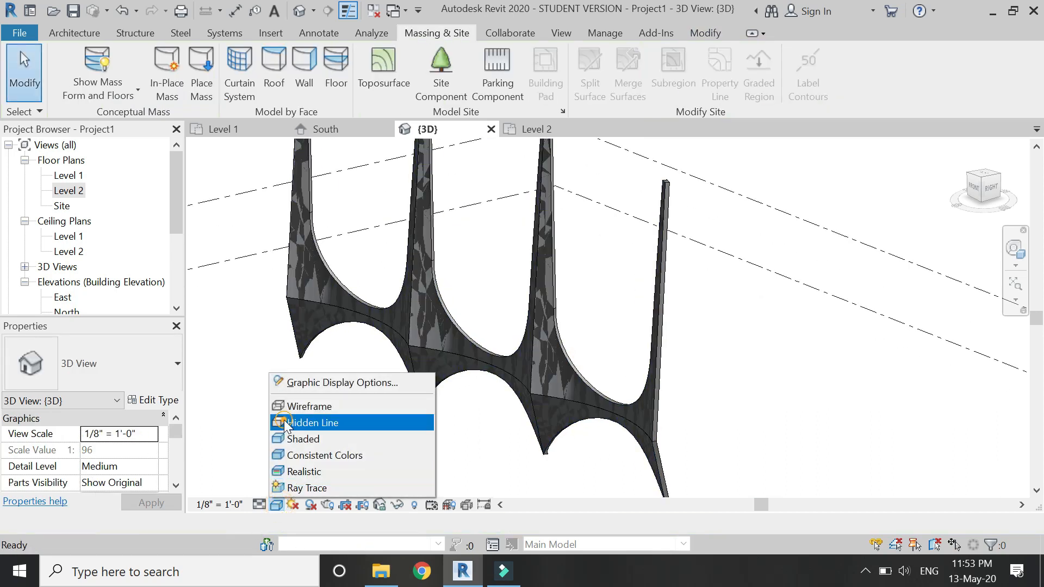
Display the row of arch masses as hidden lines and start joining their wall geometry
click(312, 422)
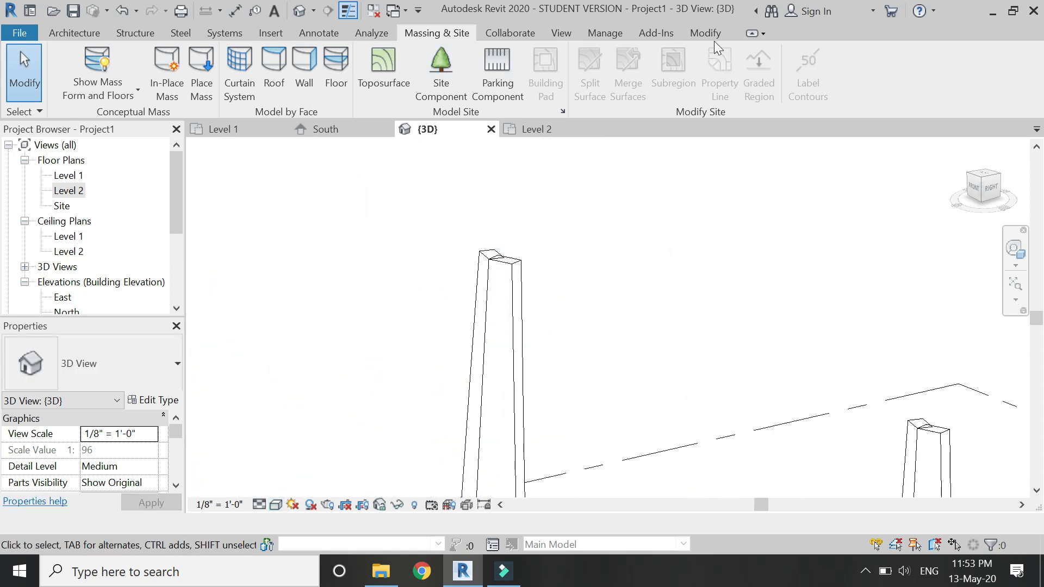
click(242, 92)
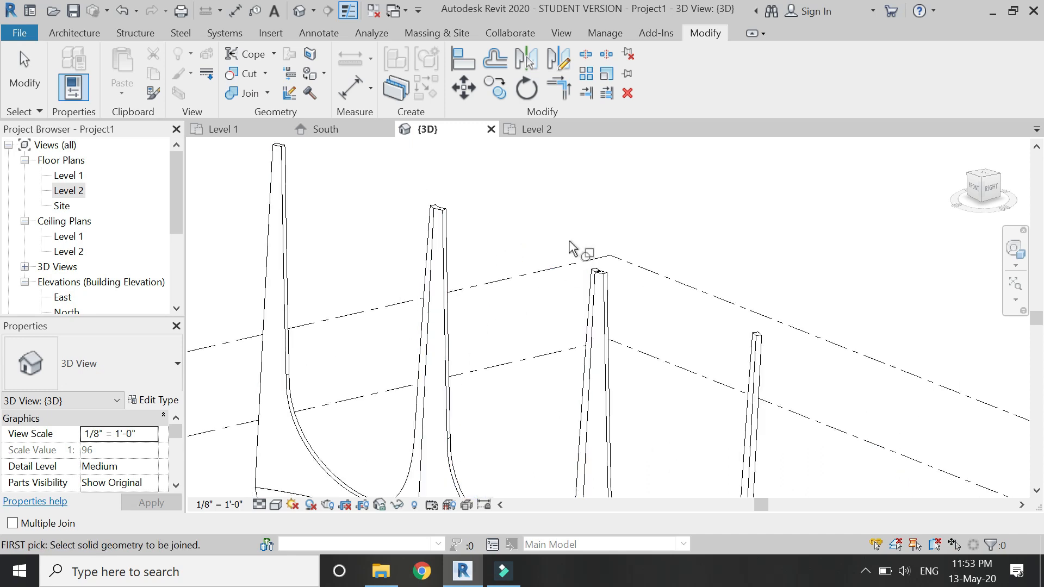
click(662, 325)
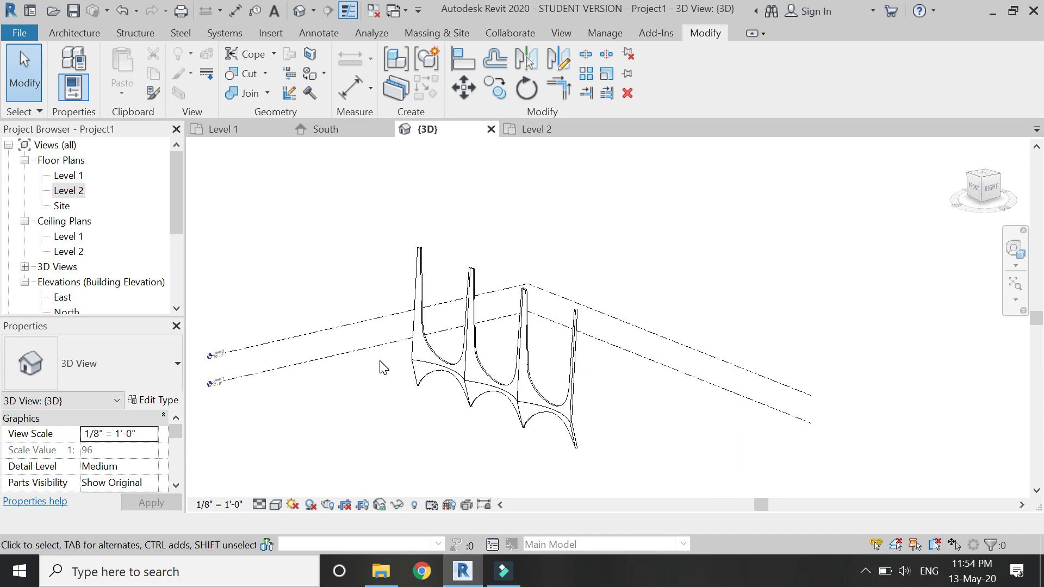
mouse_move(318, 314)
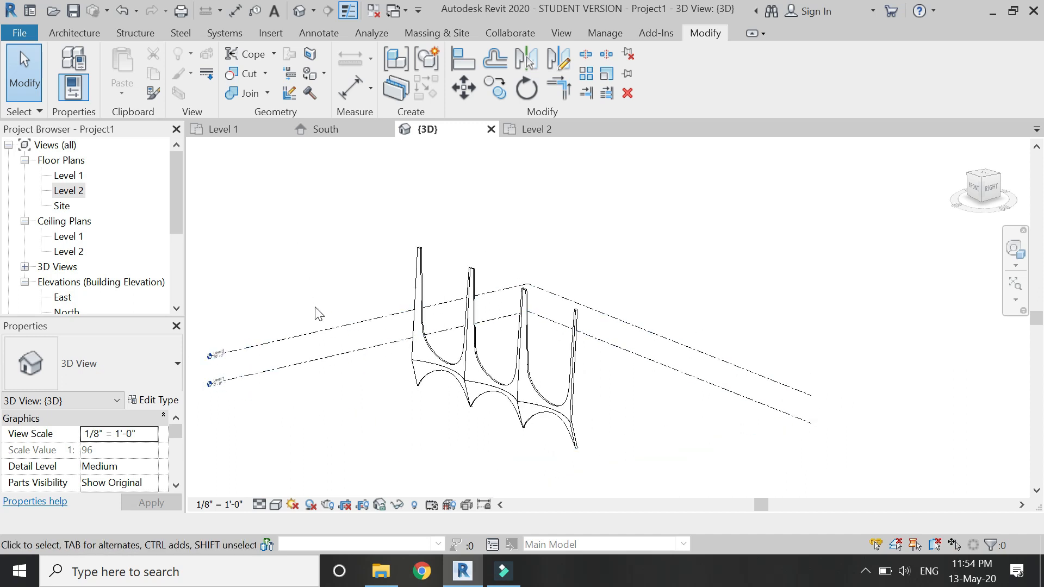
From the Level 1 plan, place a perspective camera below the columns to create 3D View 1
click(436, 32)
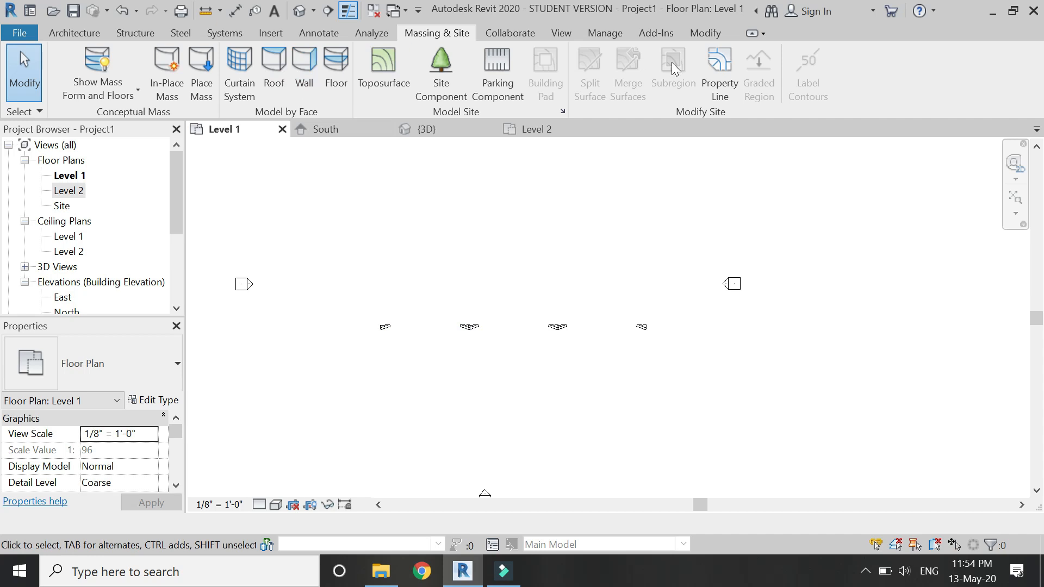
click(561, 32)
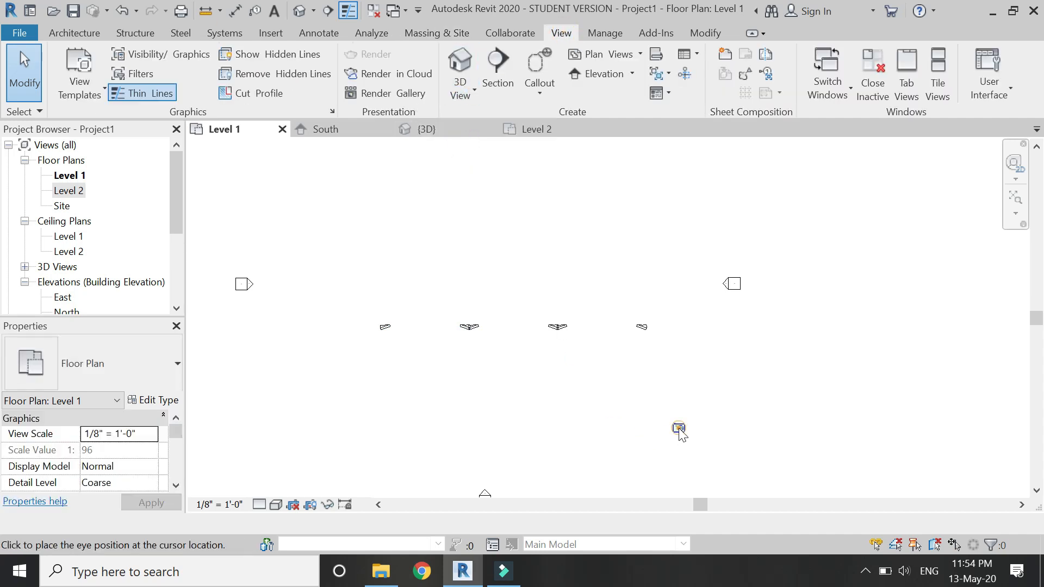
click(678, 428)
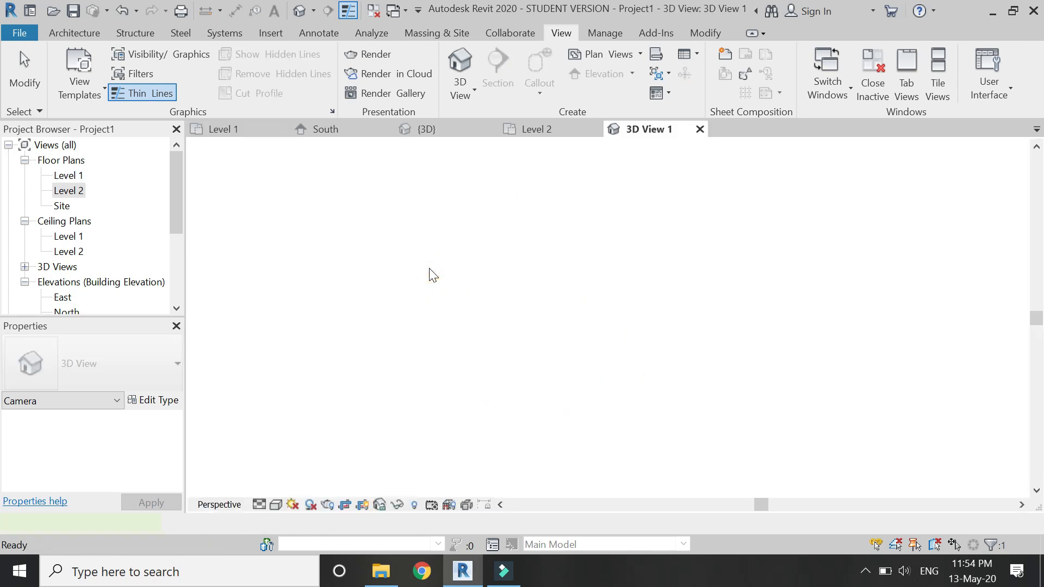